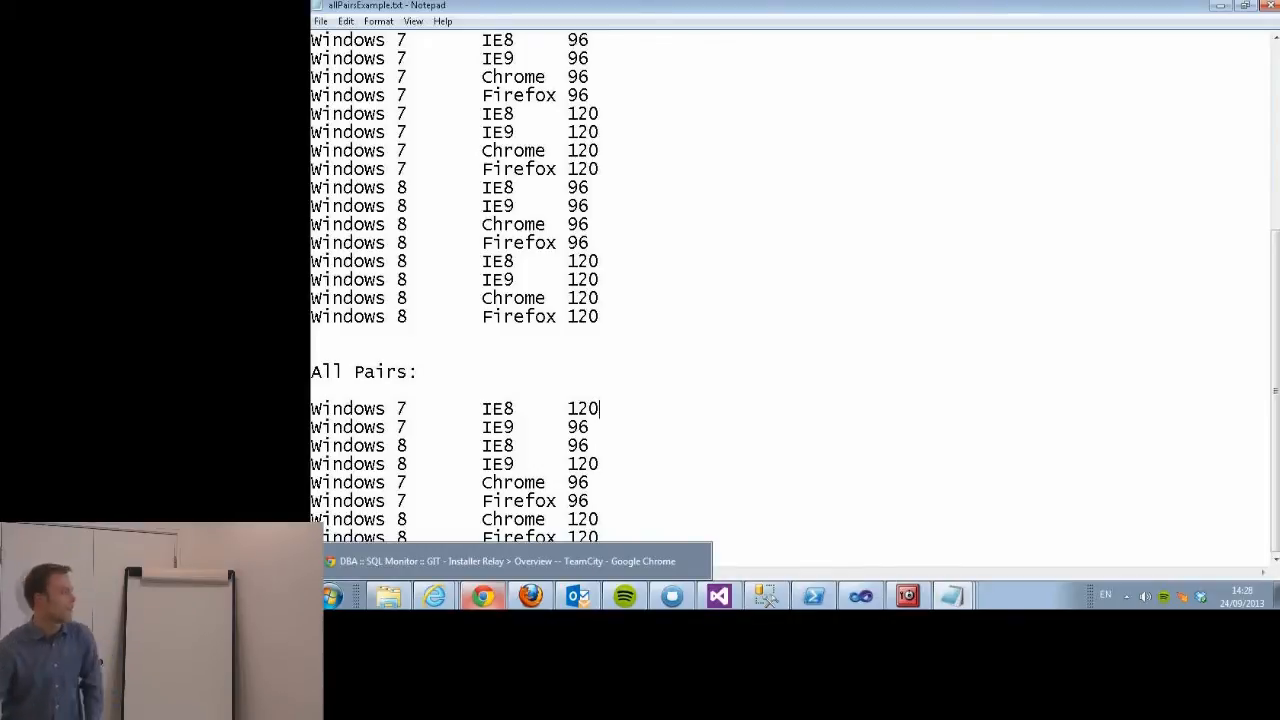
mouse_move(1132, 146)
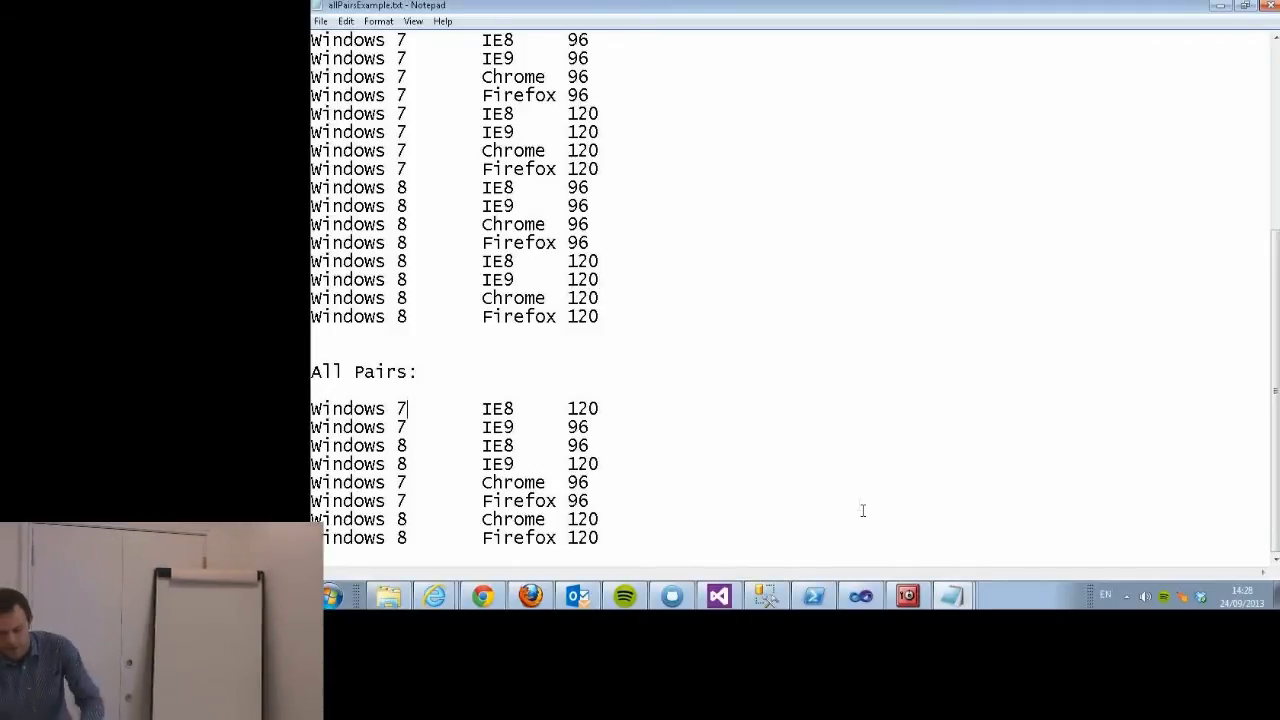
mouse_move(874, 485)
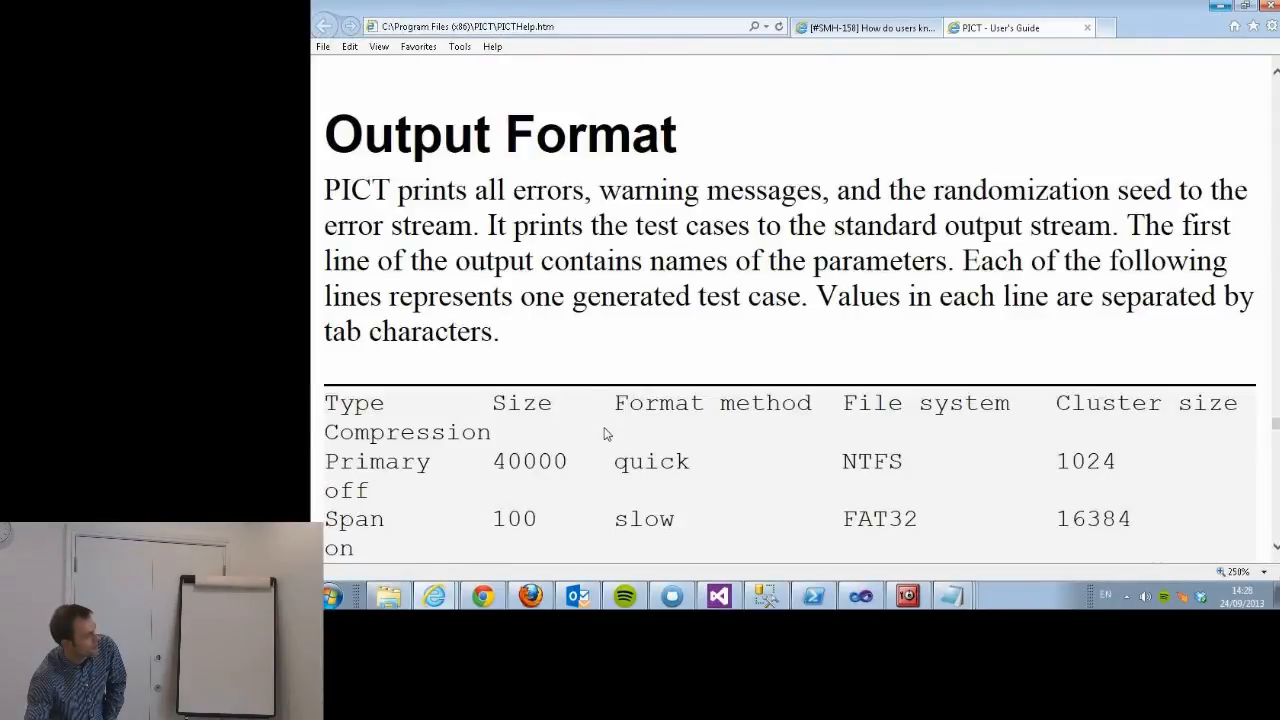
Step: Review the BackupWizard model file, then start a new Back Up job and advance past server selection
scroll(down, 3)
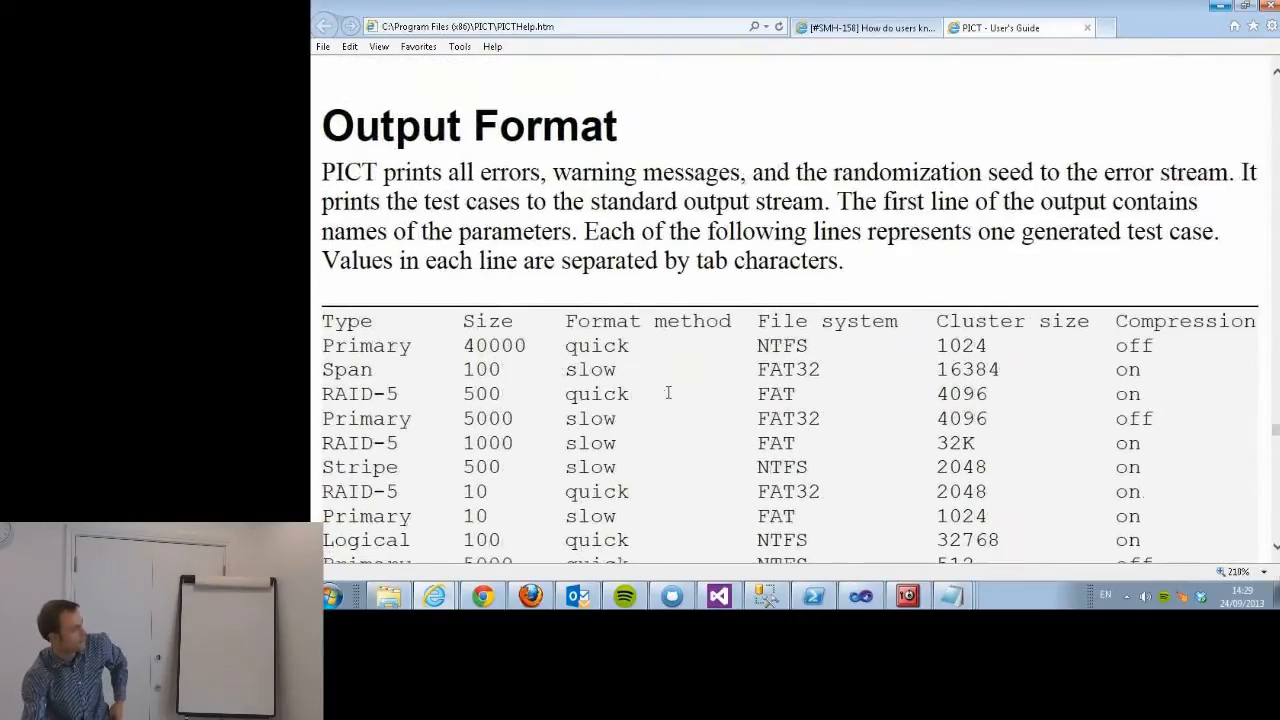
scroll(down, 3)
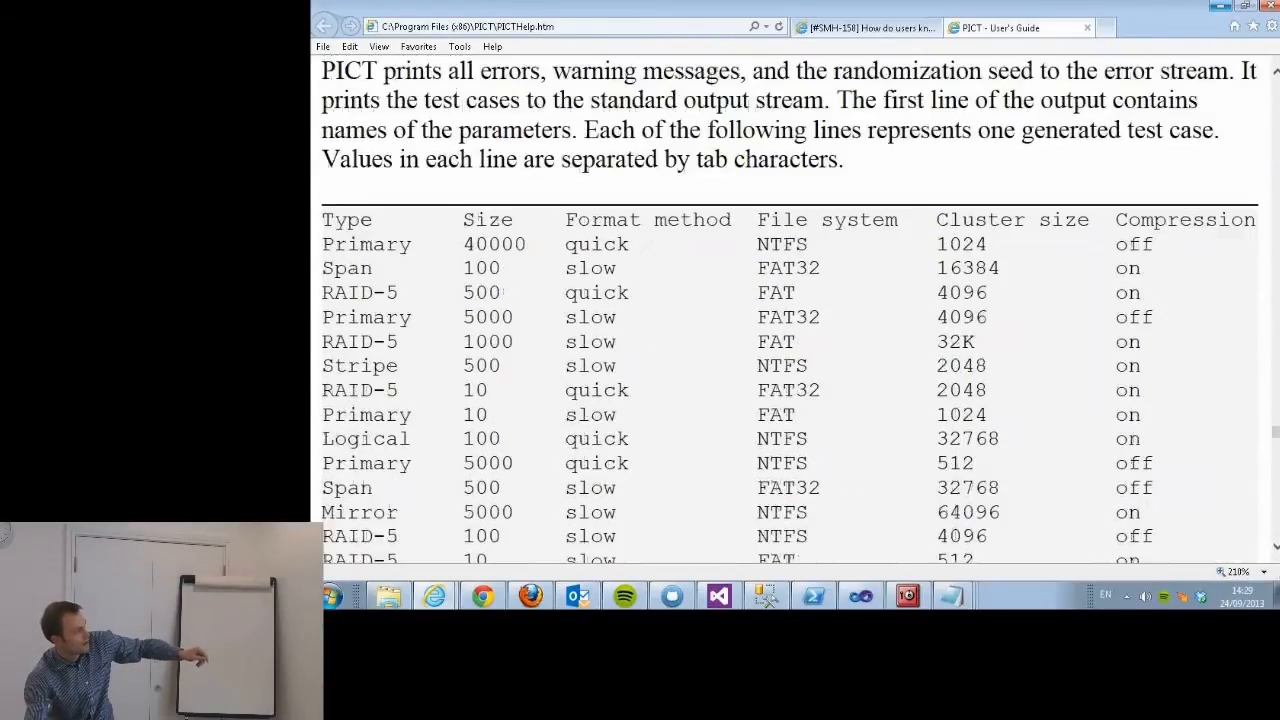
scroll(down, 3)
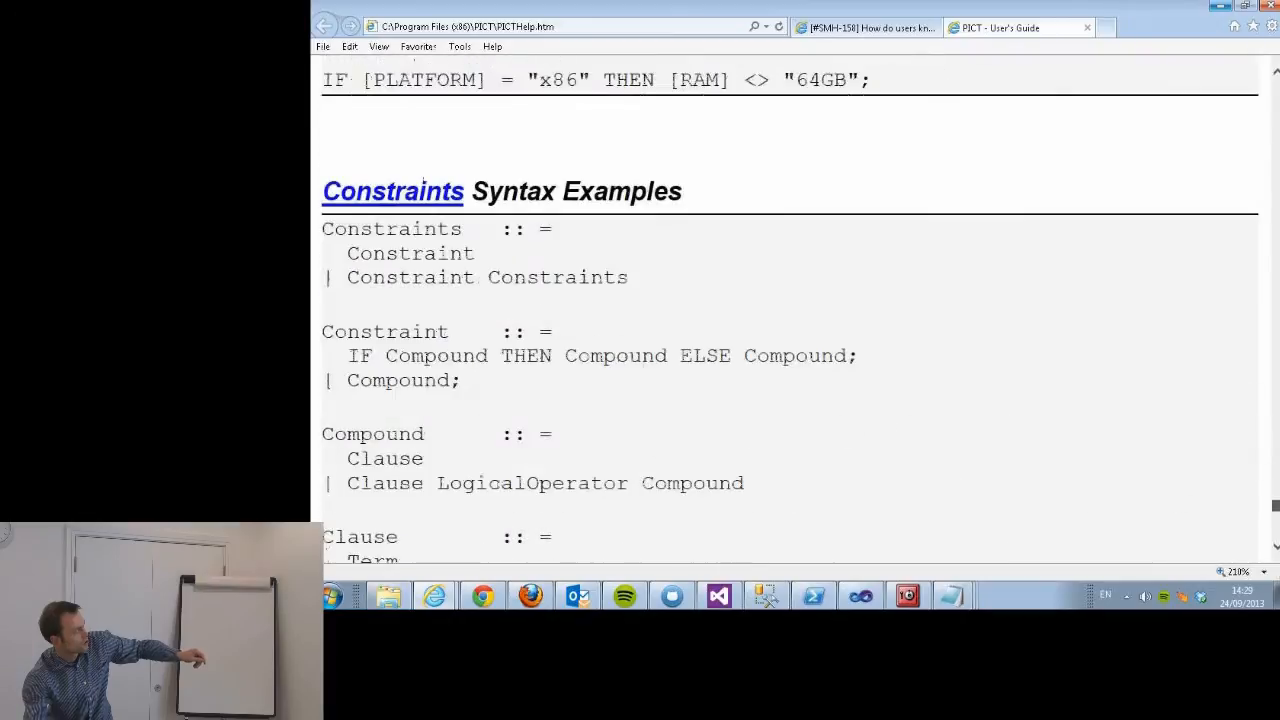
scroll(down, 3)
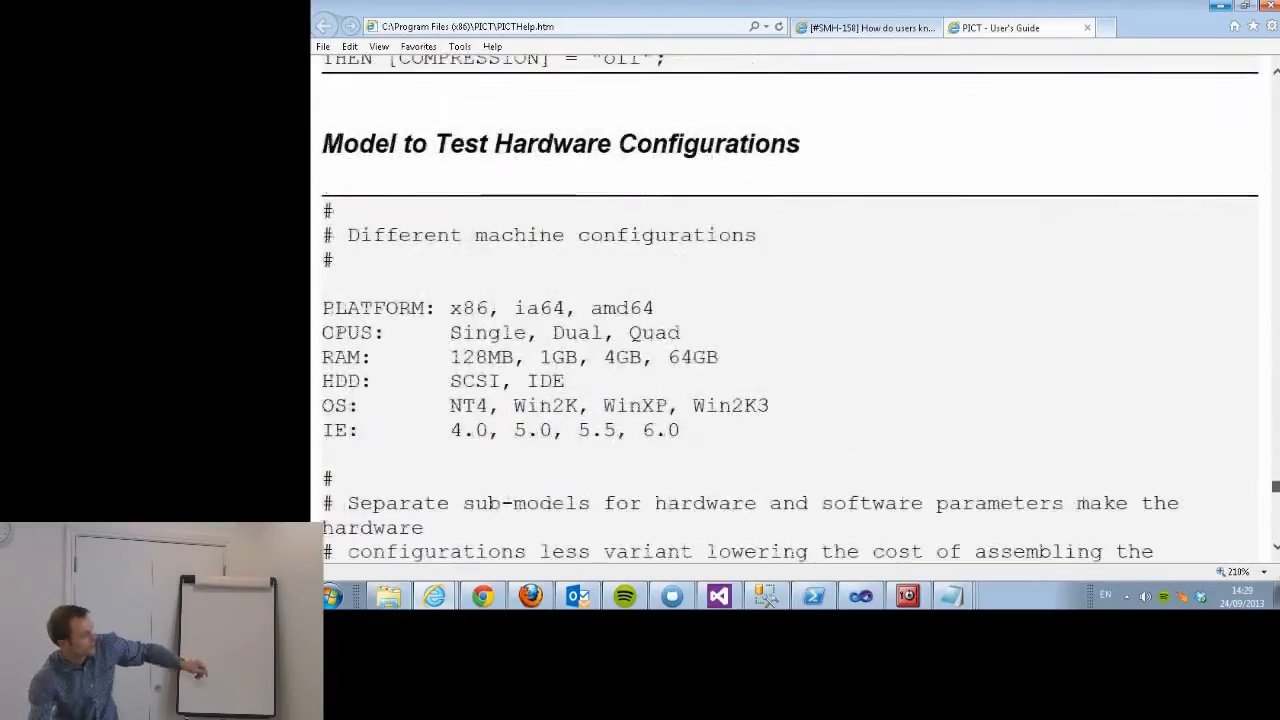
scroll(down, 3)
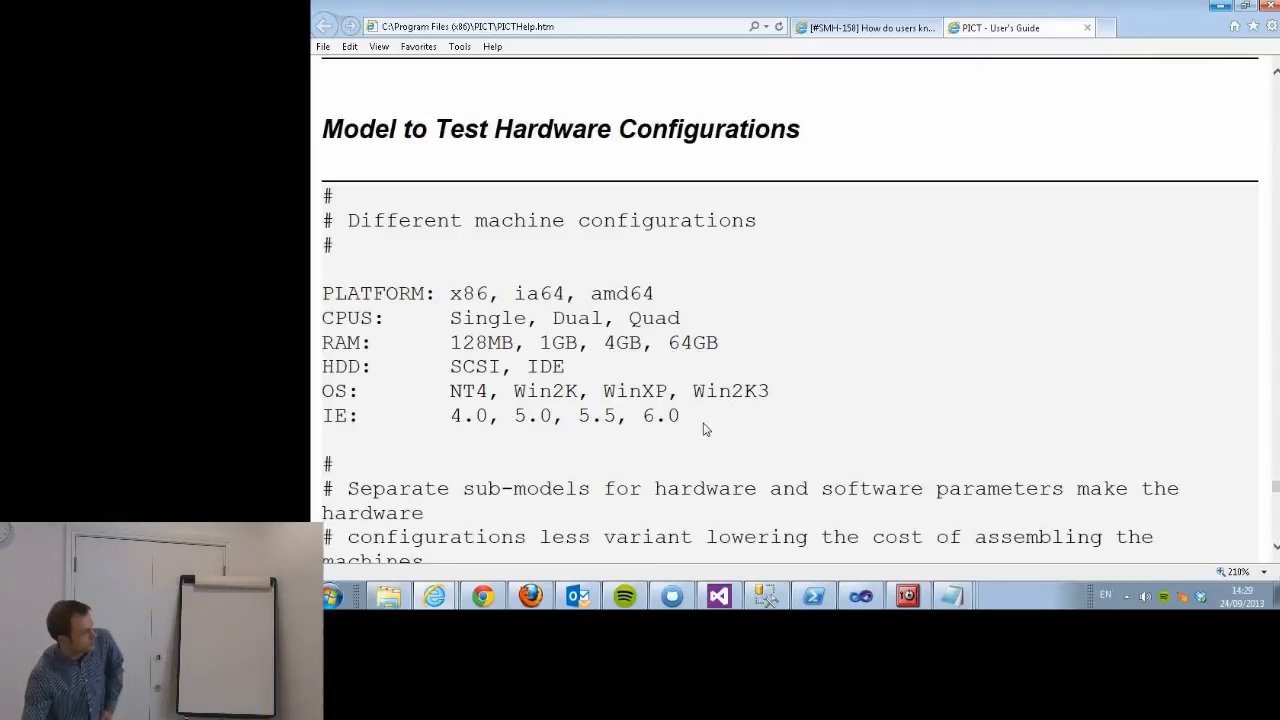
scroll(down, 3)
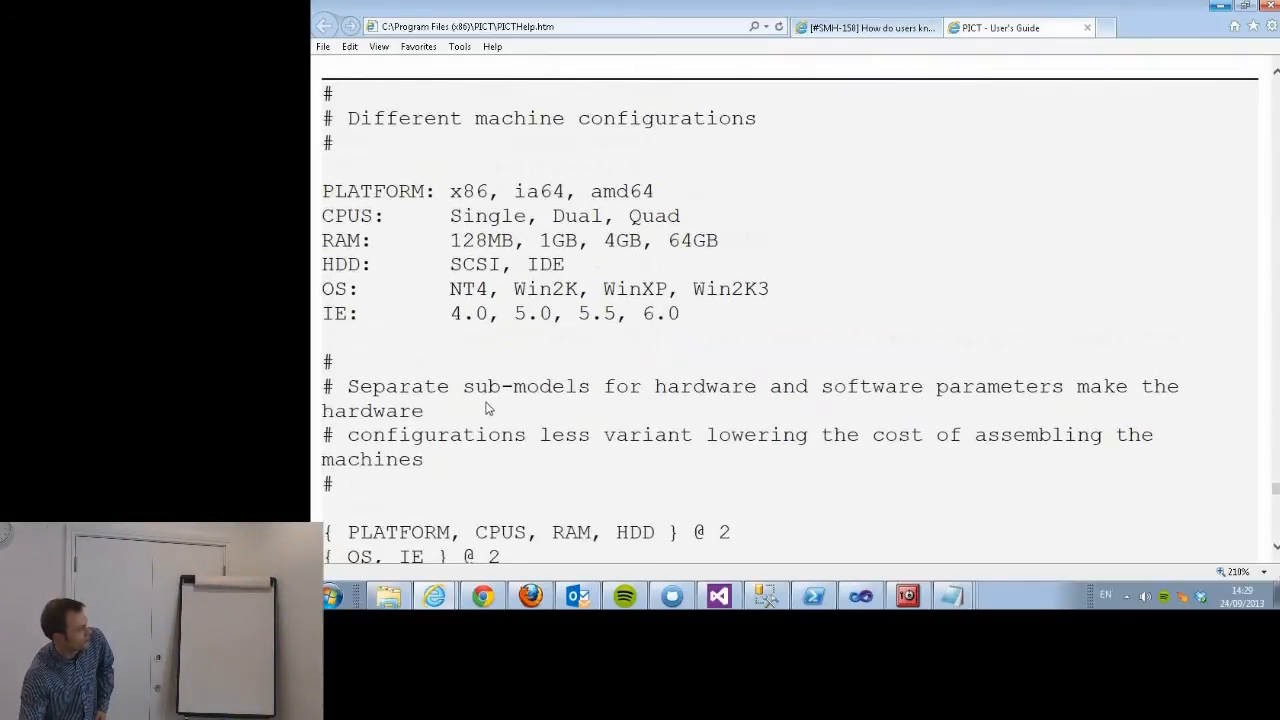
scroll(down, 3)
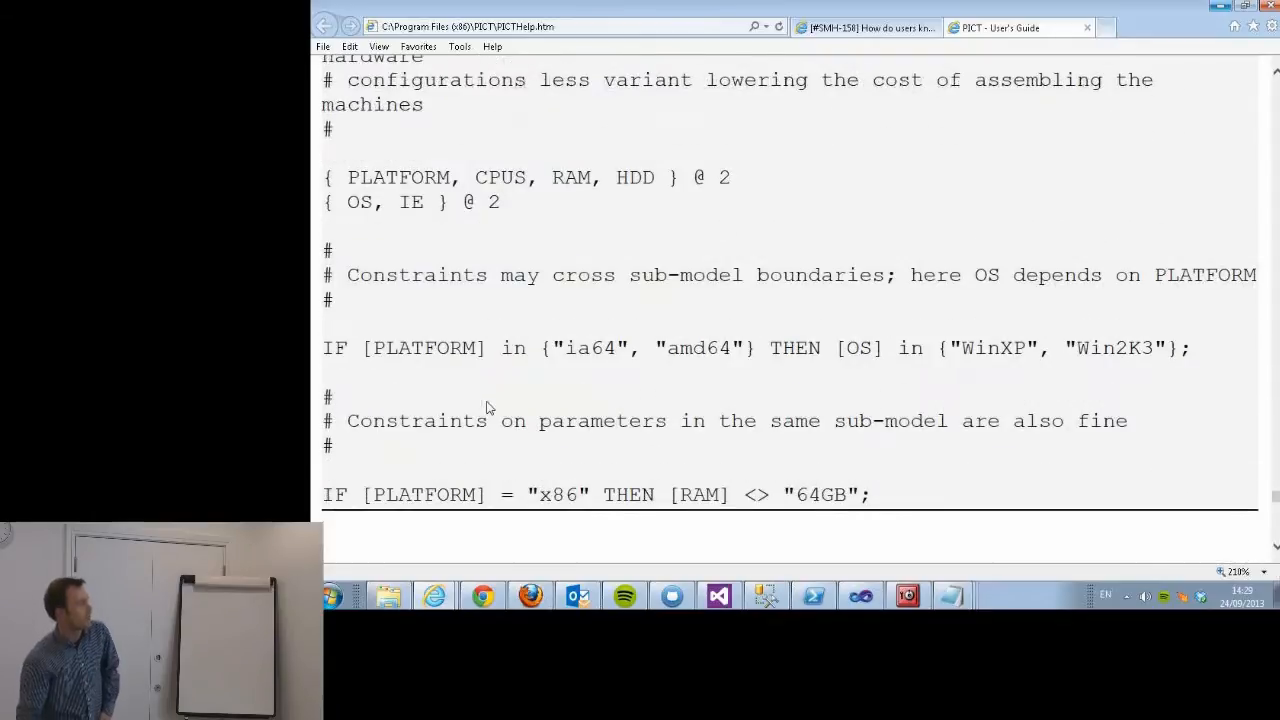
mouse_move(509, 394)
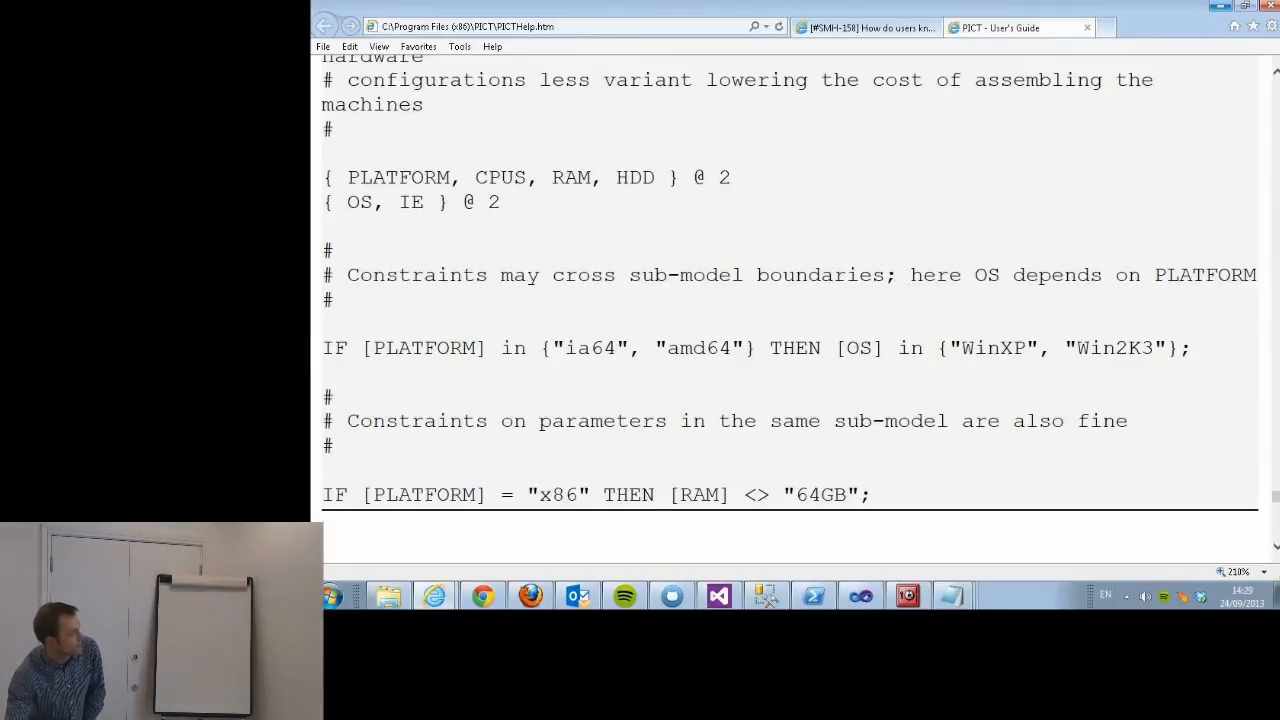
scroll(down, 3)
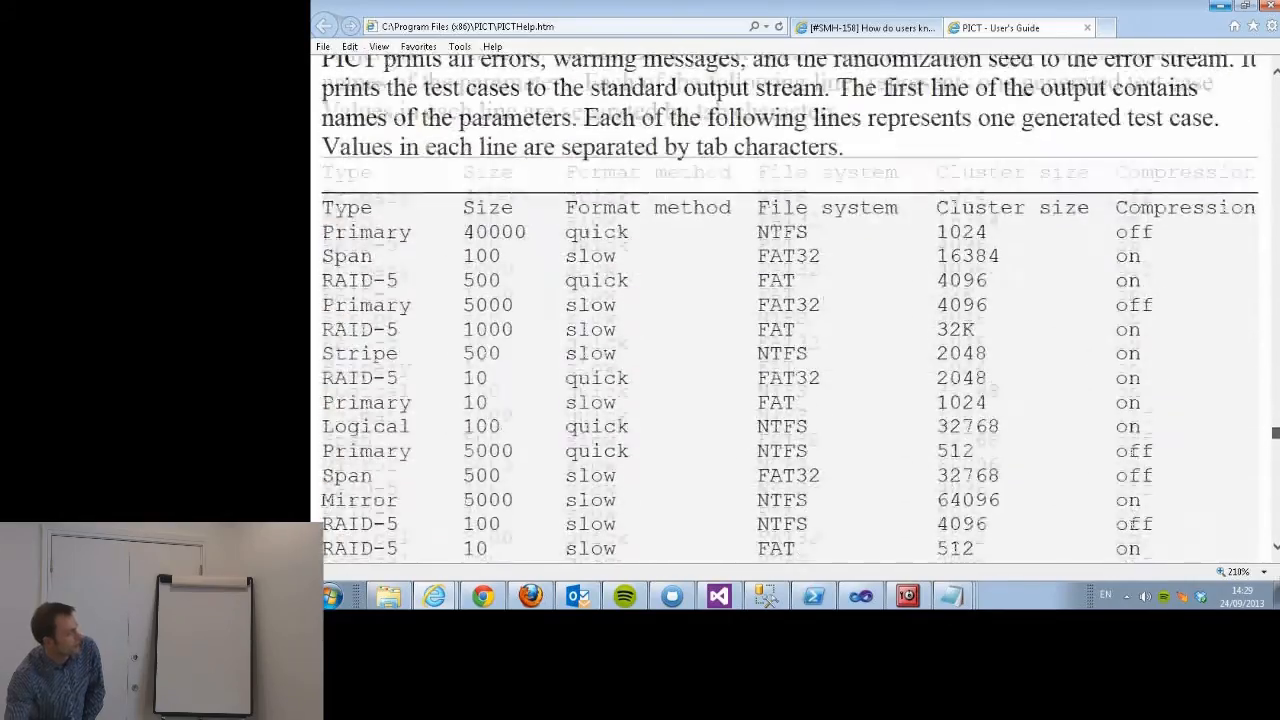
scroll(down, 3)
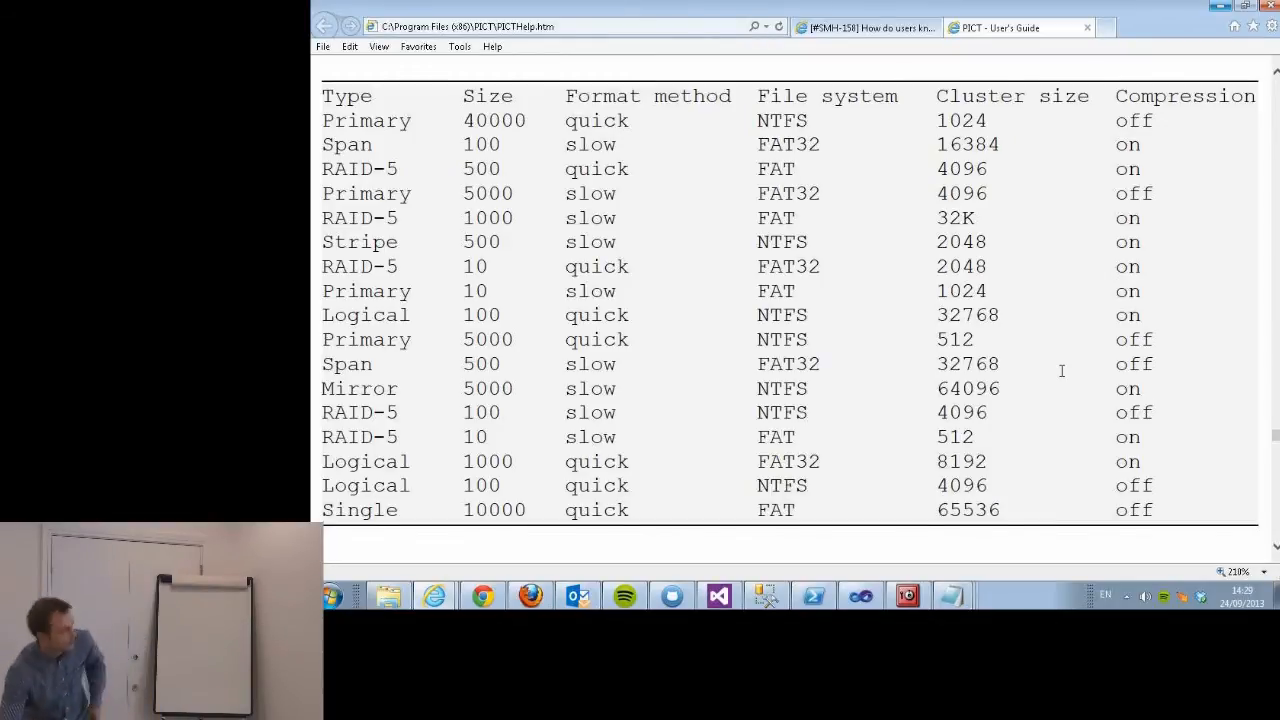
mouse_move(943, 577)
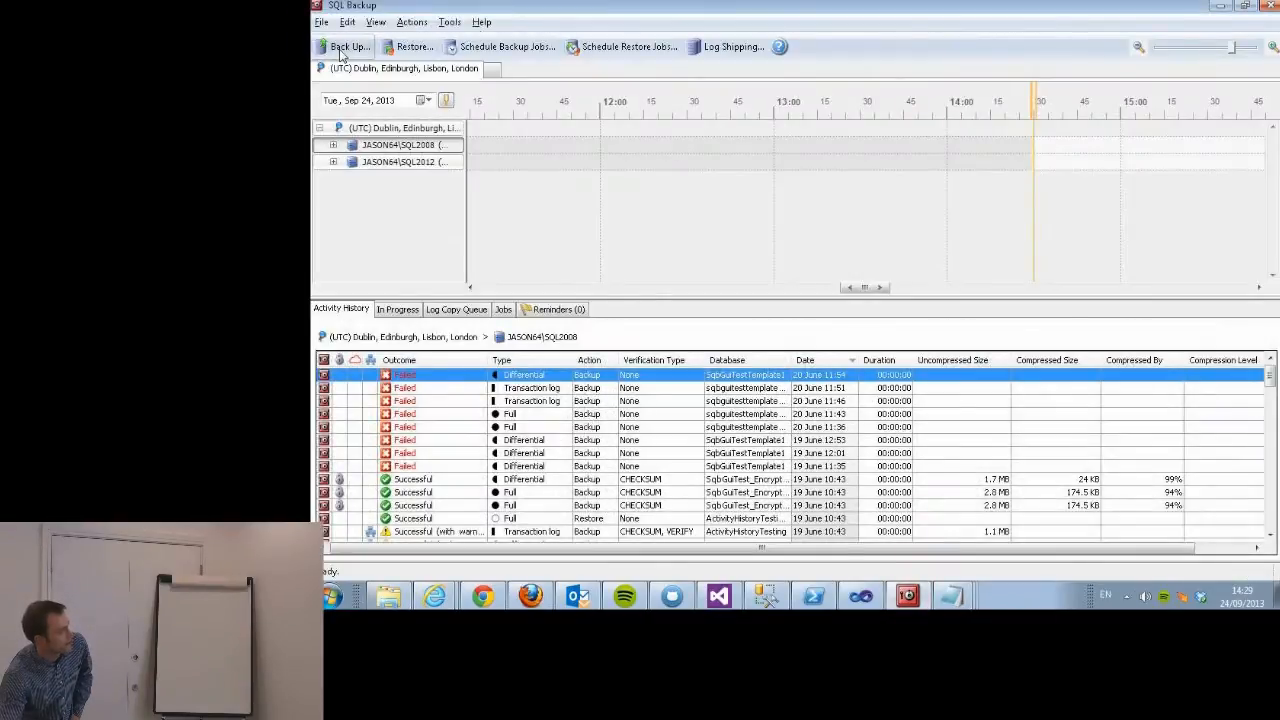
click(347, 46)
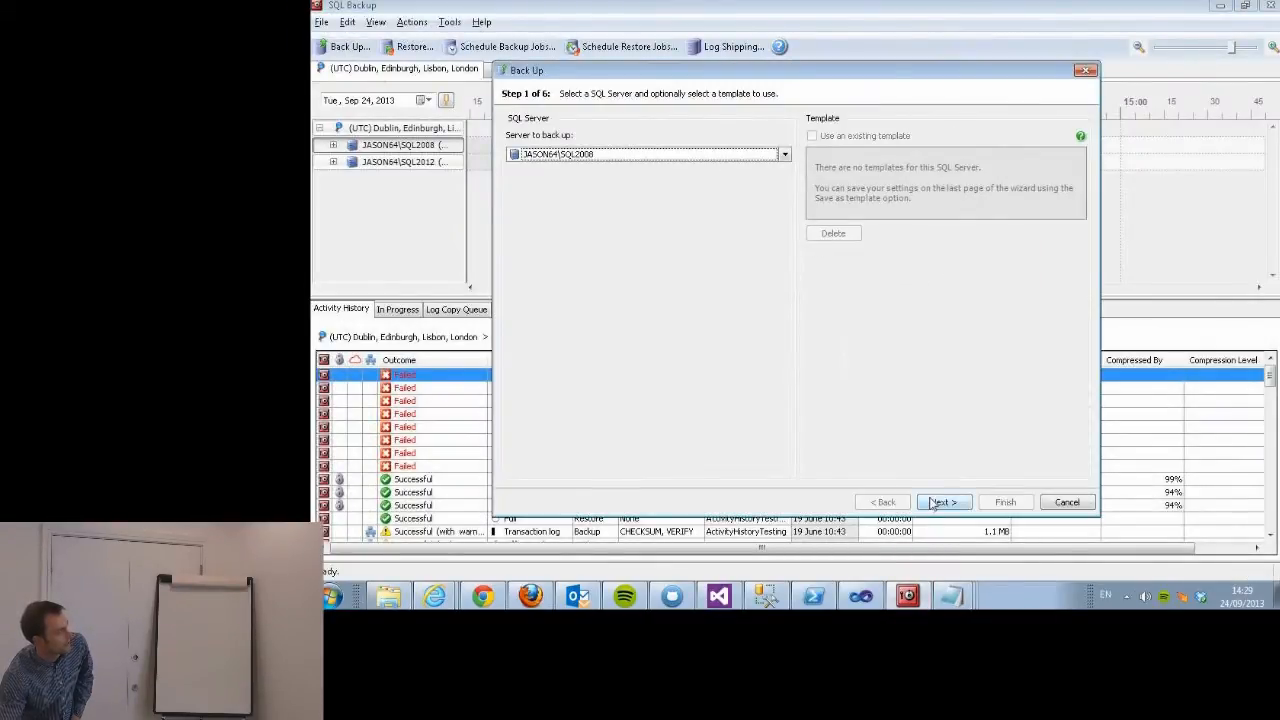
click(943, 502)
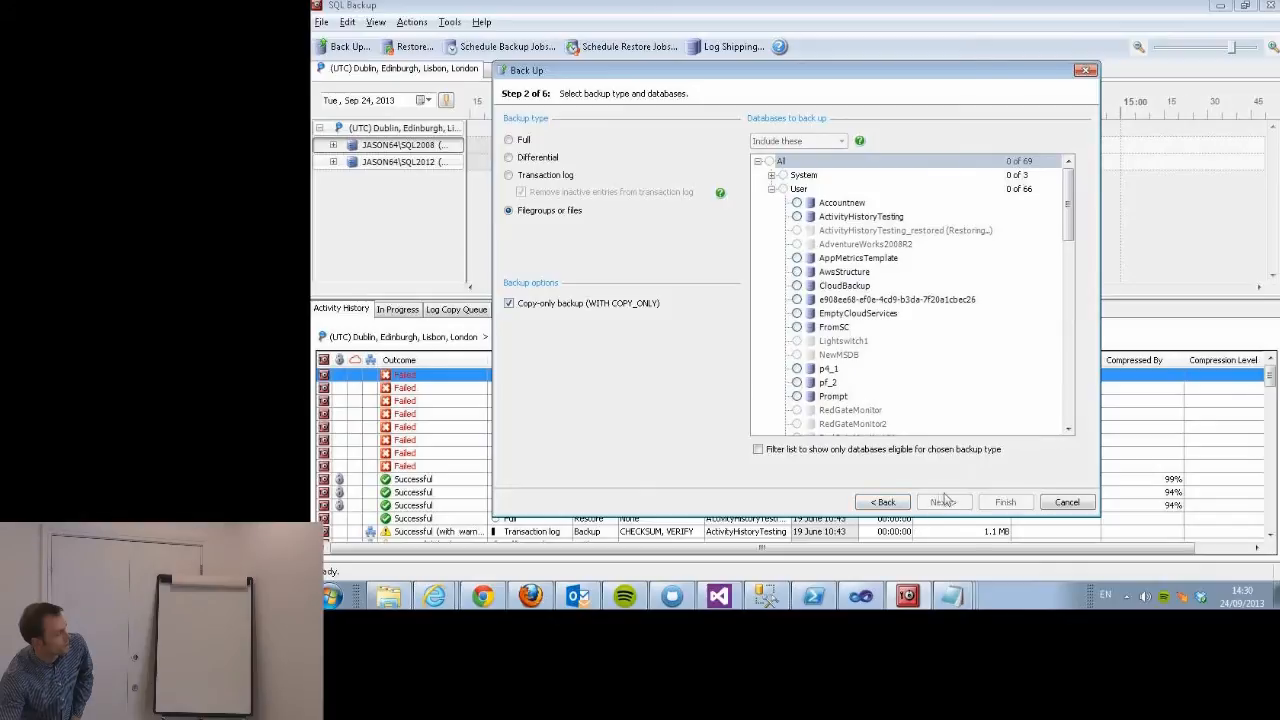
Step: Choose a Differential backup, enable copying to network with folder 'ert', and continue
click(509, 157)
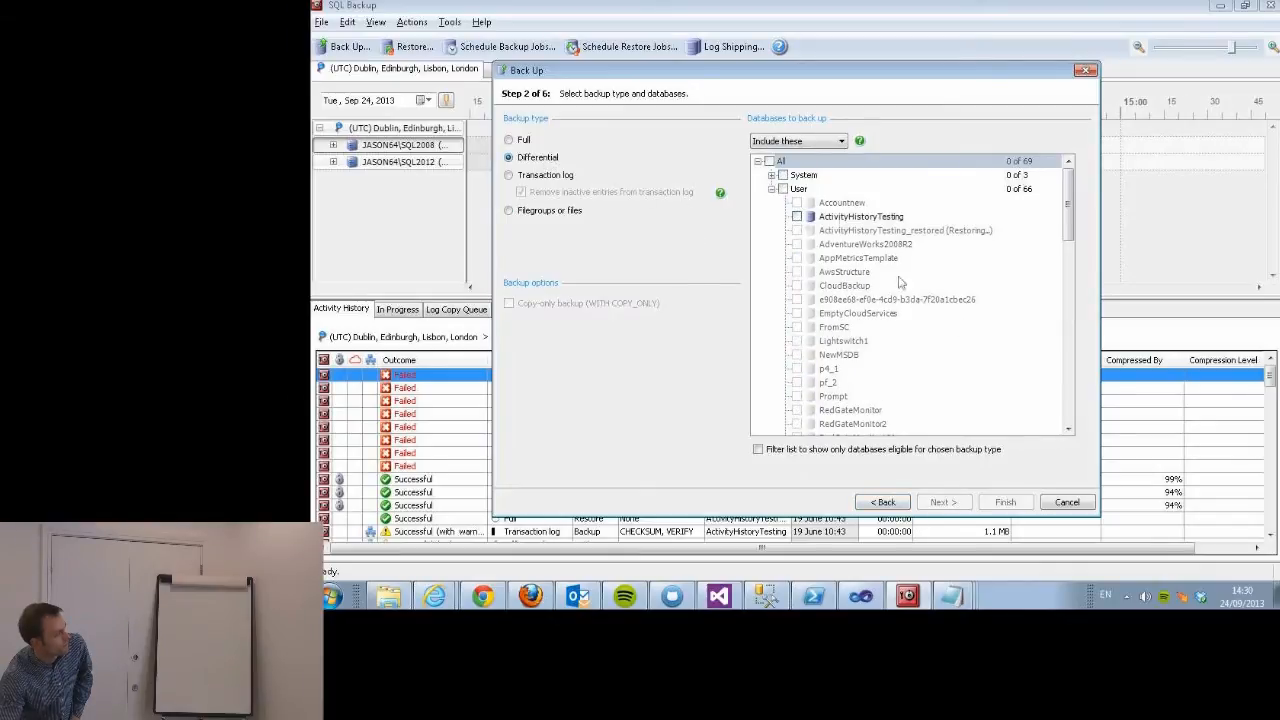
click(943, 502)
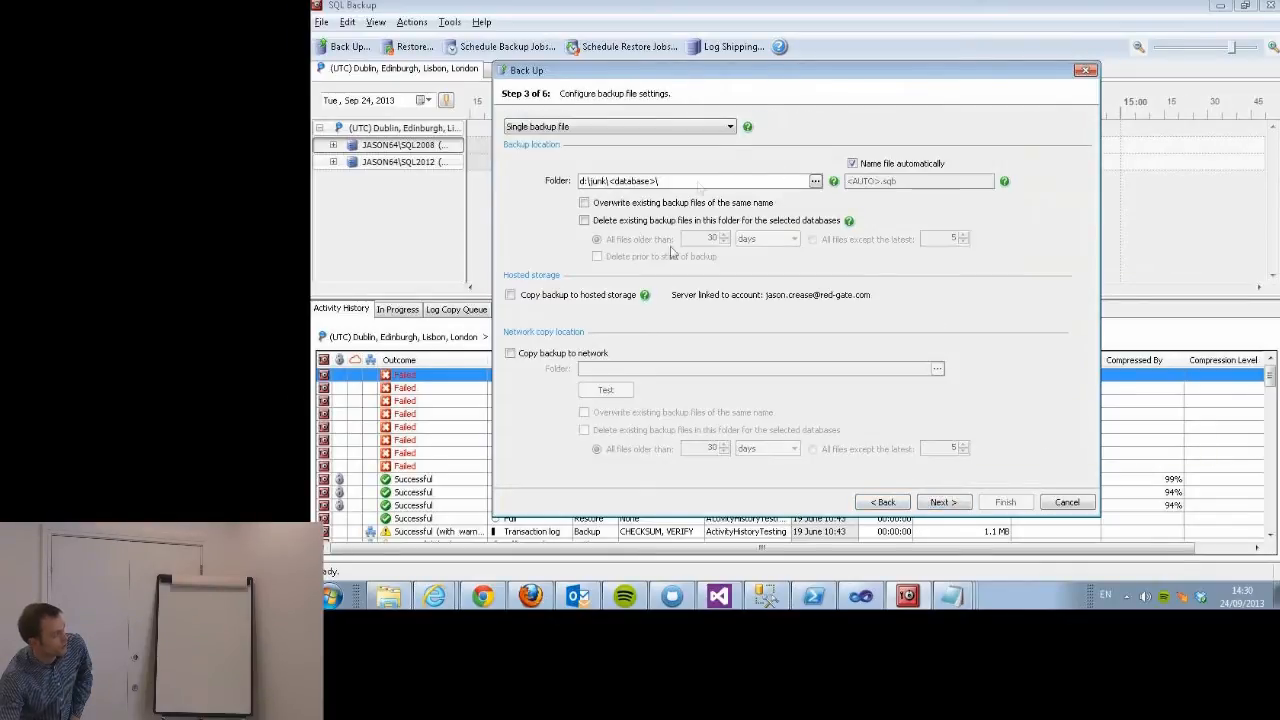
click(510, 352)
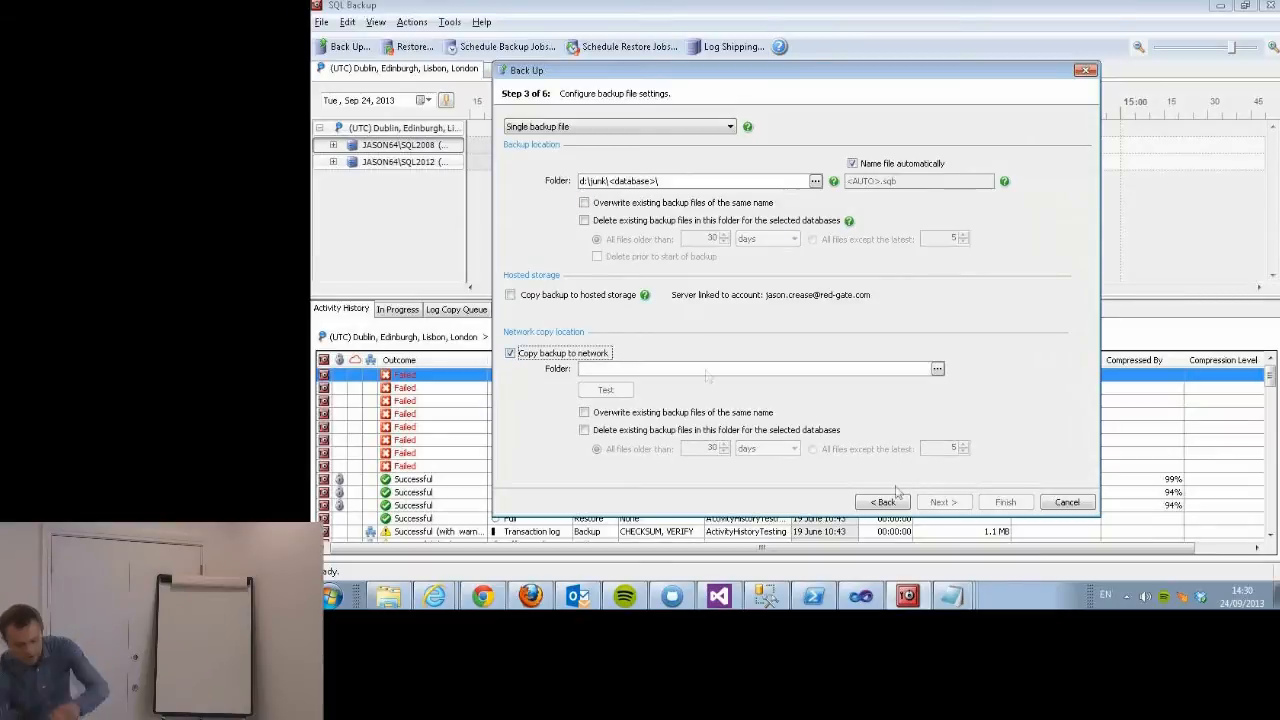
text(ert)
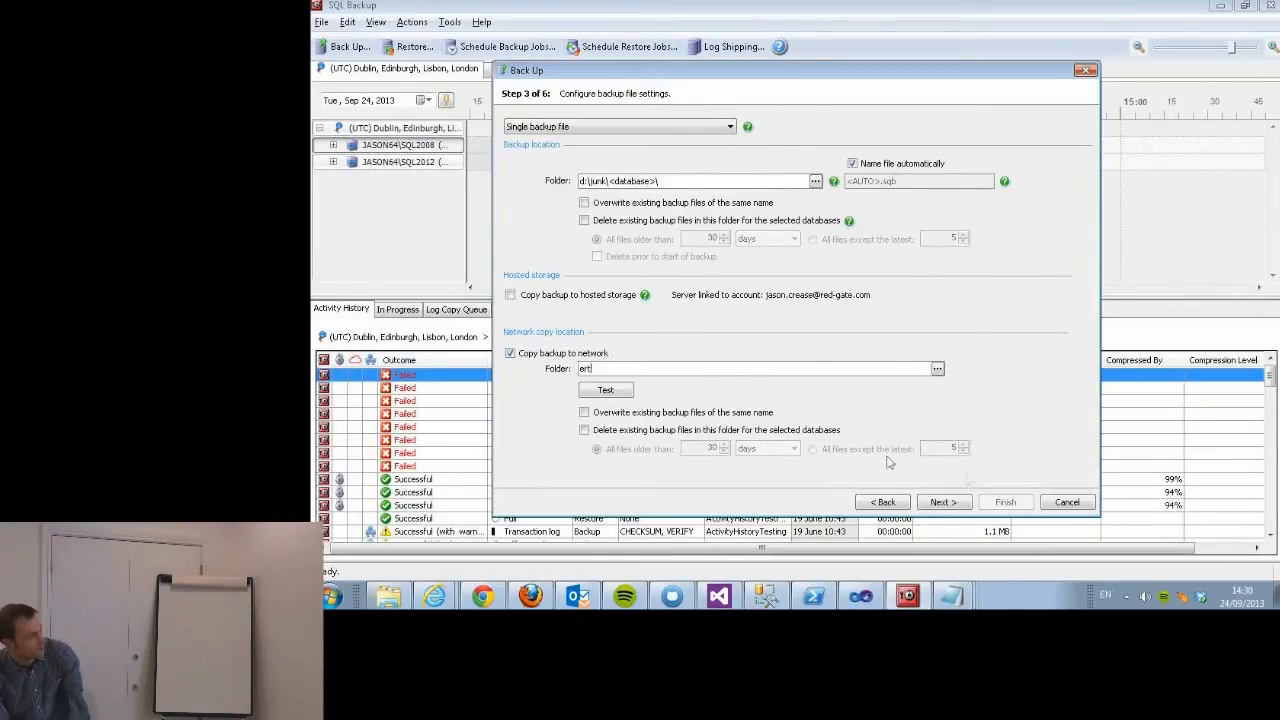
click(943, 502)
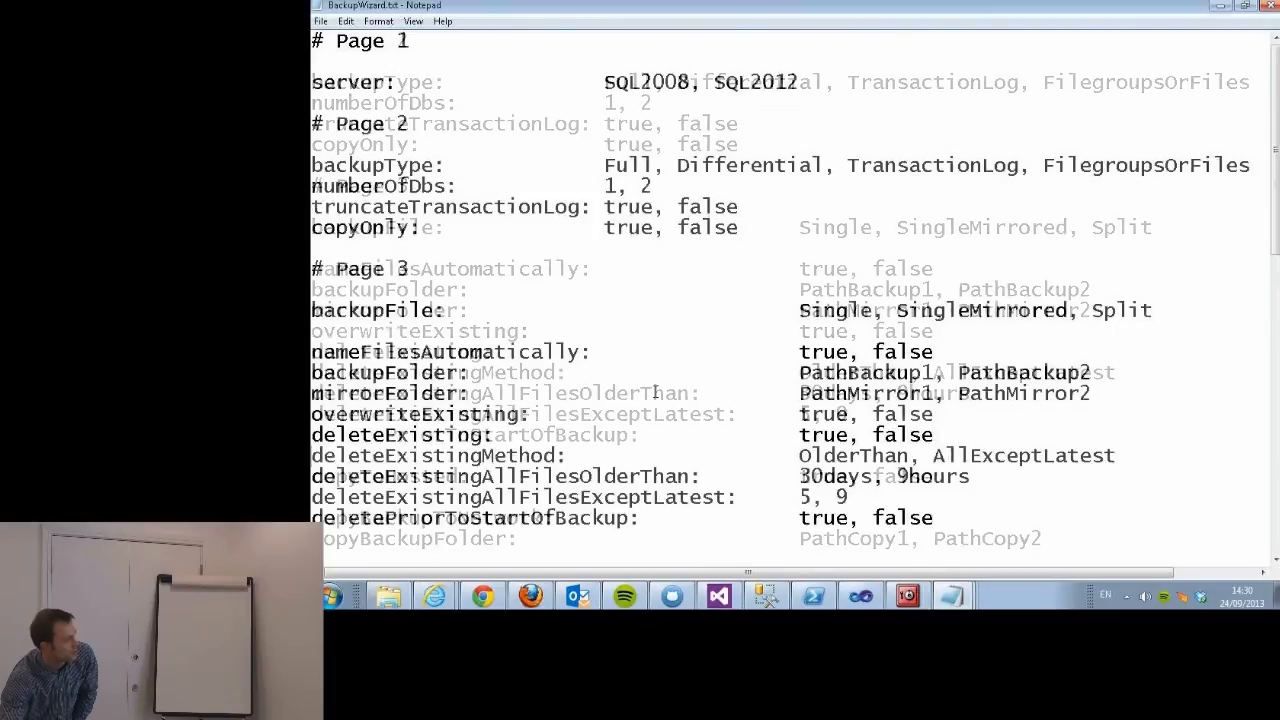
scroll(down, 3)
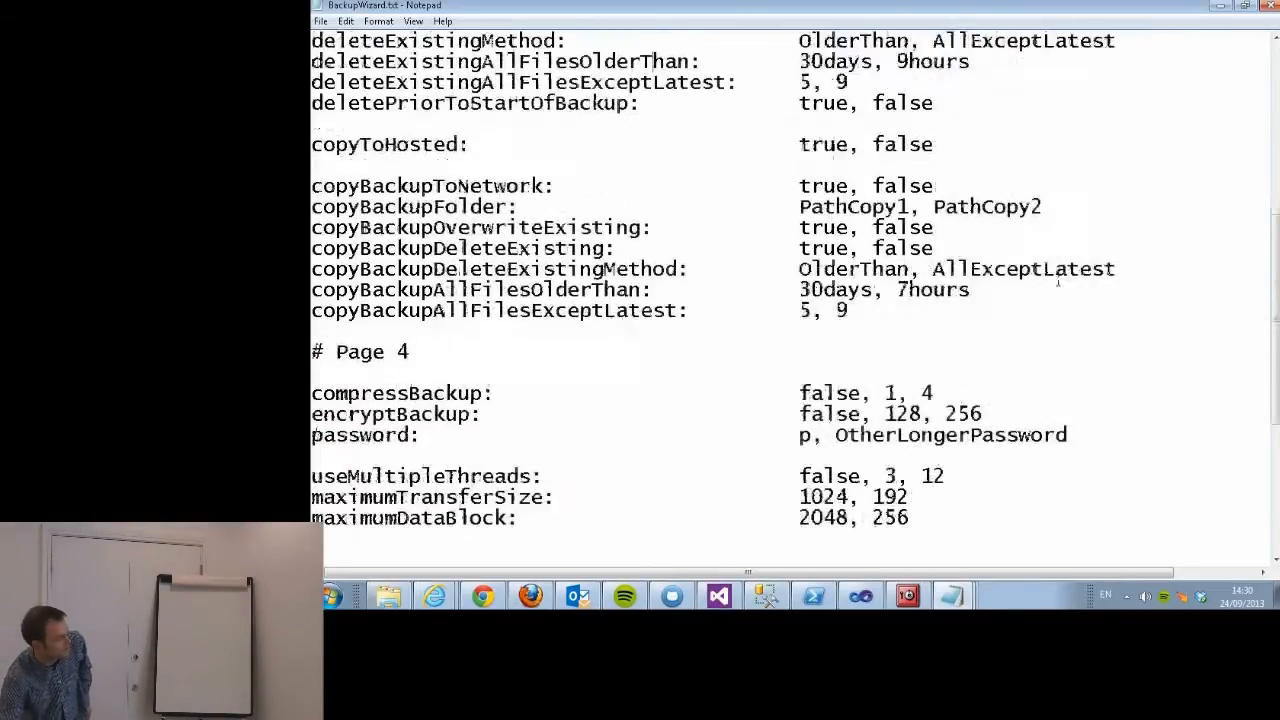
scroll(down, 3)
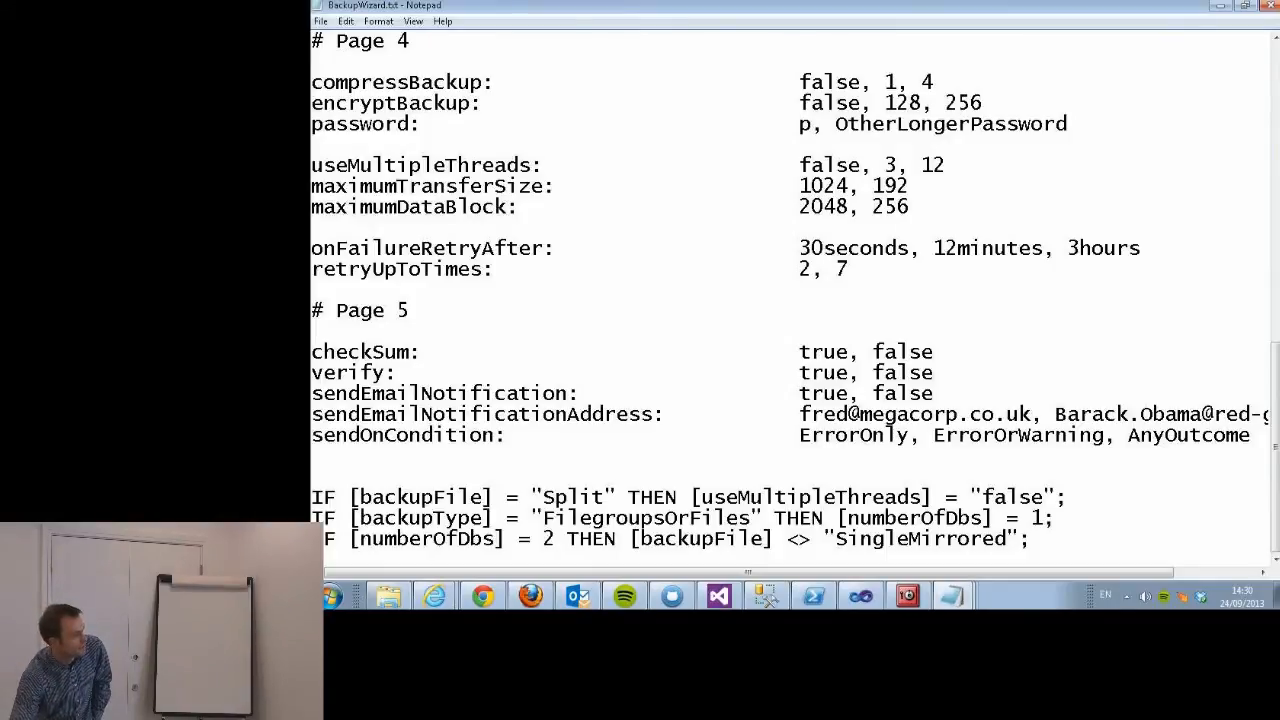
mouse_move(757, 595)
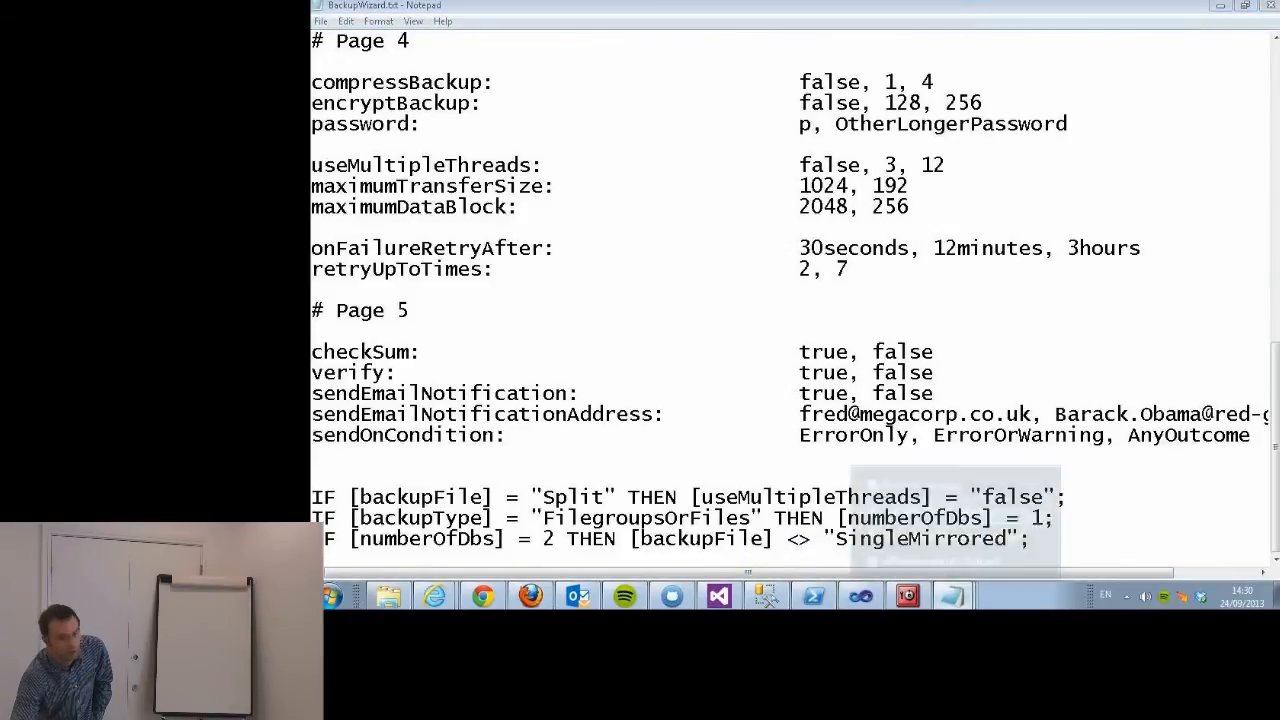
click(955, 595)
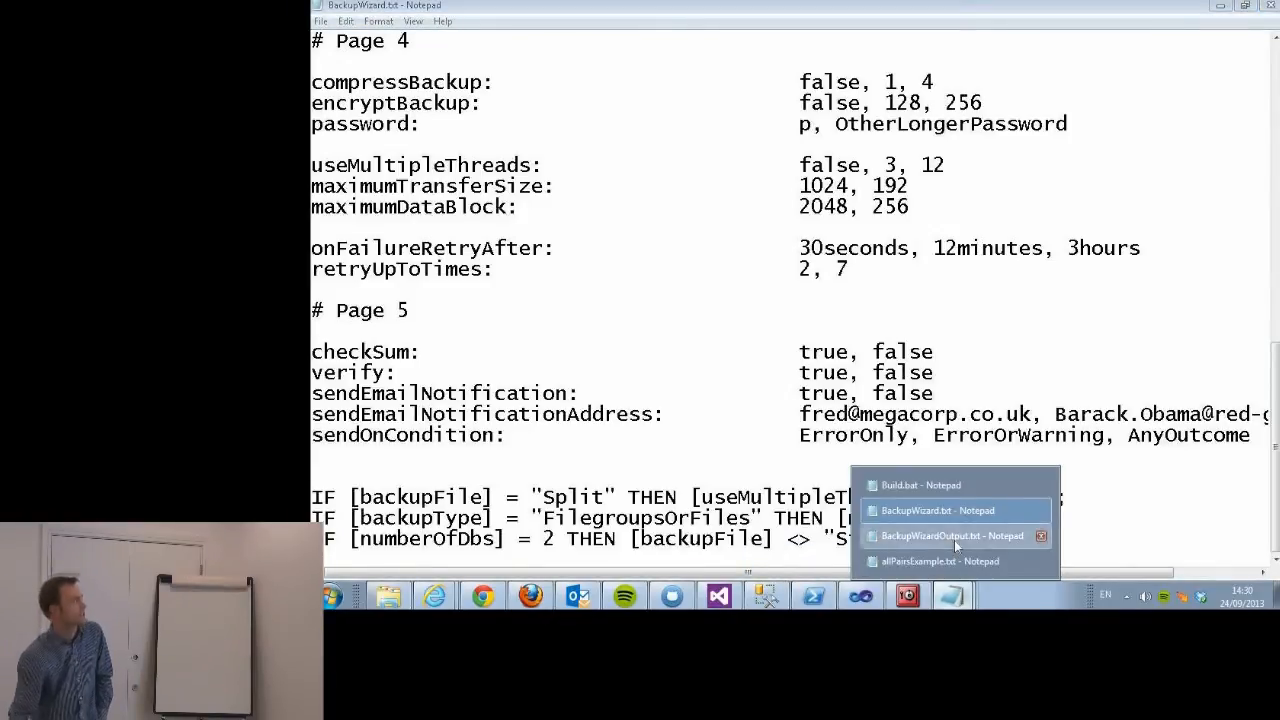
Step: Switch to BackupWizardOutput.txt in Notepad from the taskbar
click(953, 535)
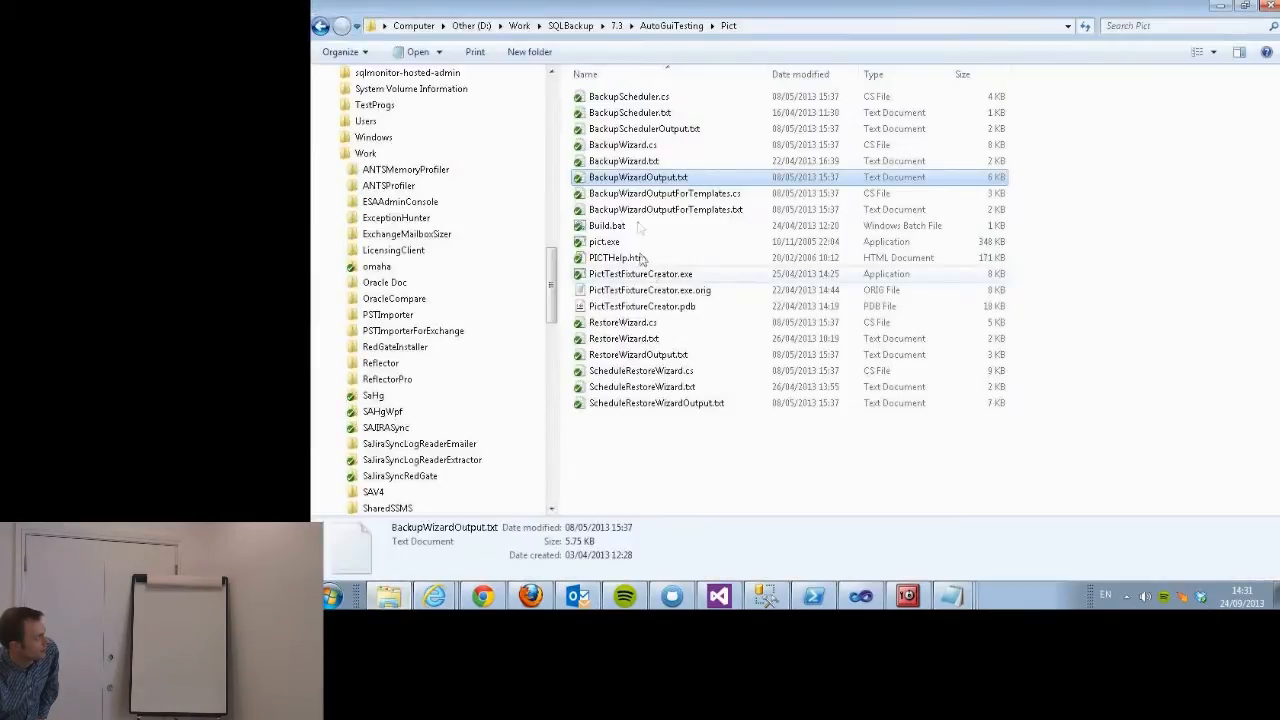
Step: Start the automated Back Up wizard test run from the Pict folder
double_click(617, 144)
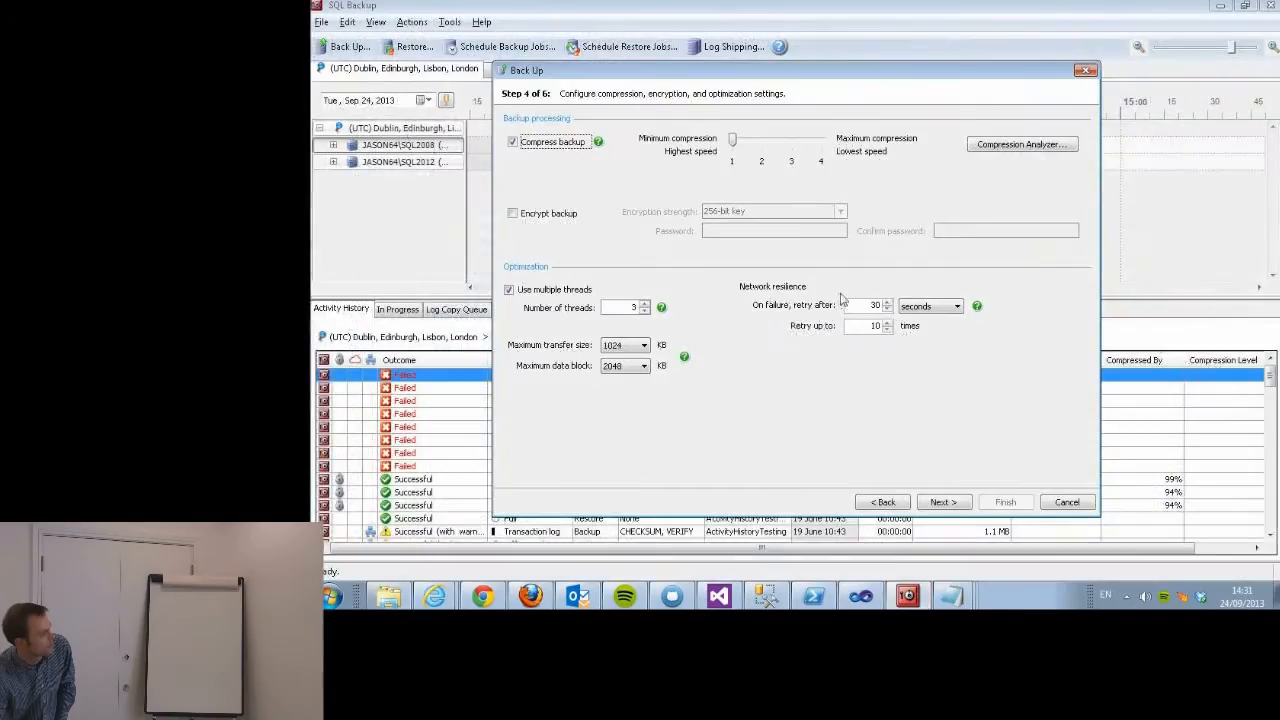
Step: Cancel the Back Up wizard and confirm, returning to the activity history
click(1066, 501)
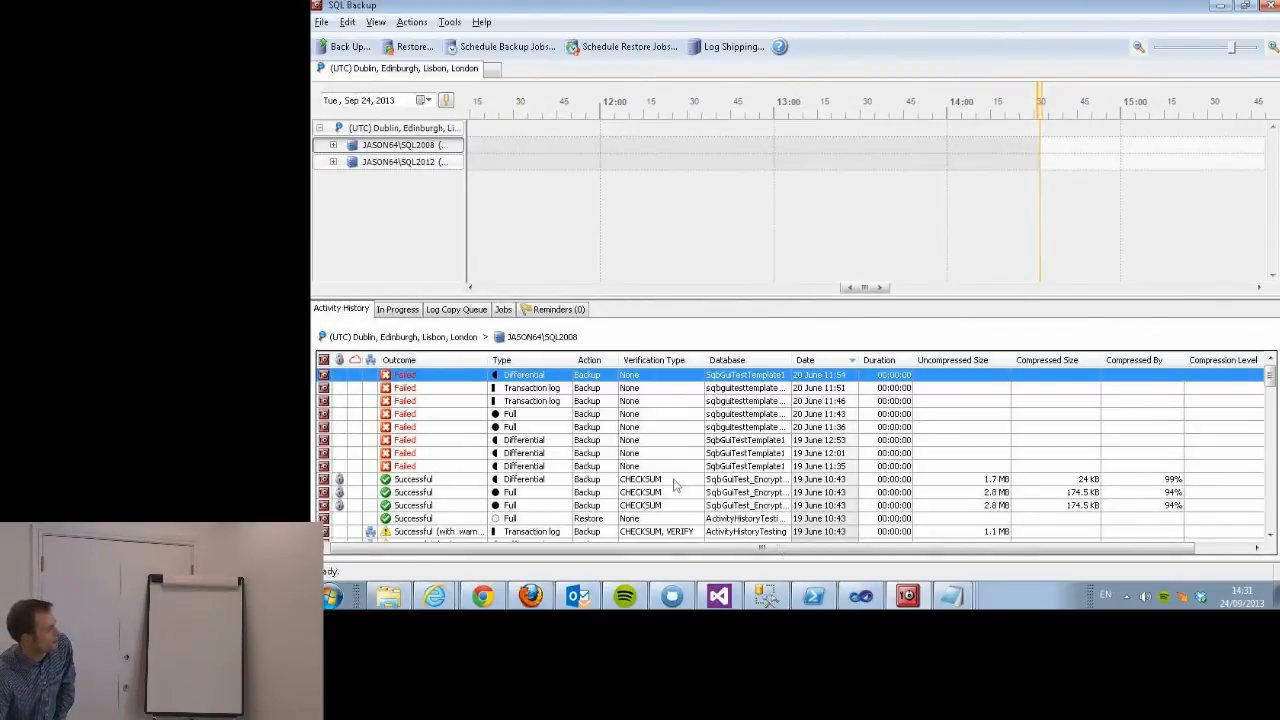
click(718, 595)
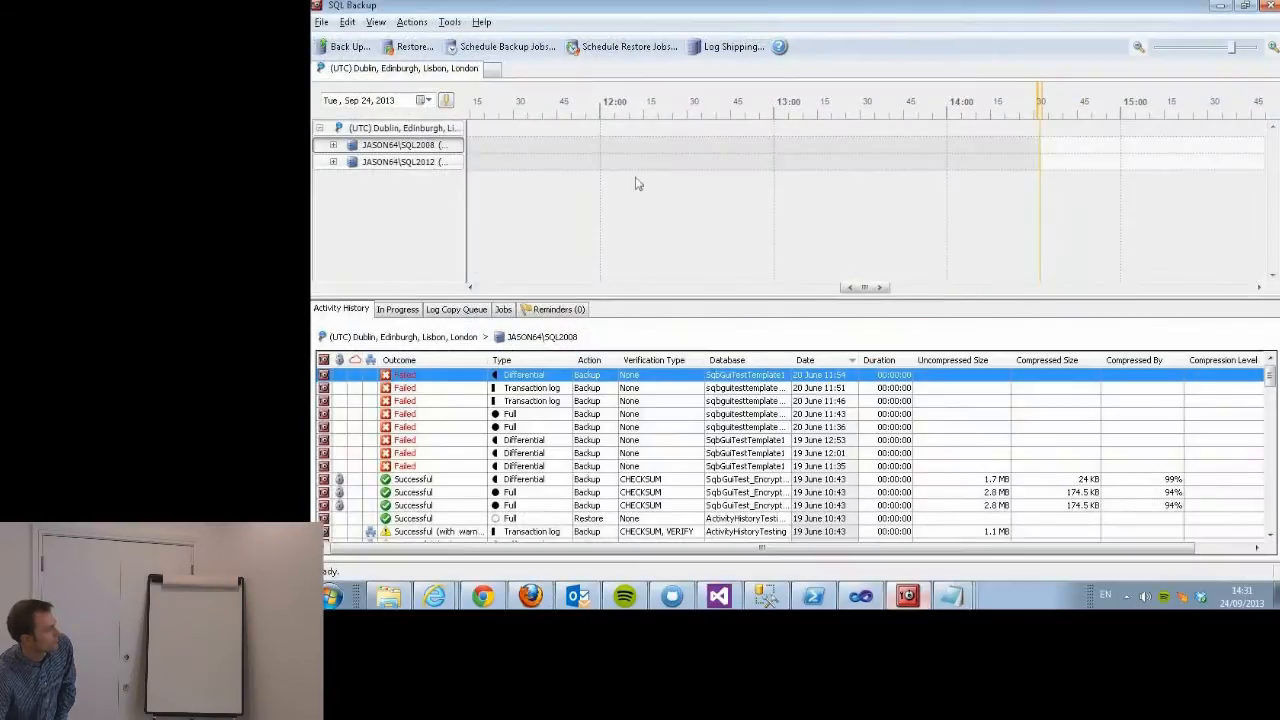
click(718, 595)
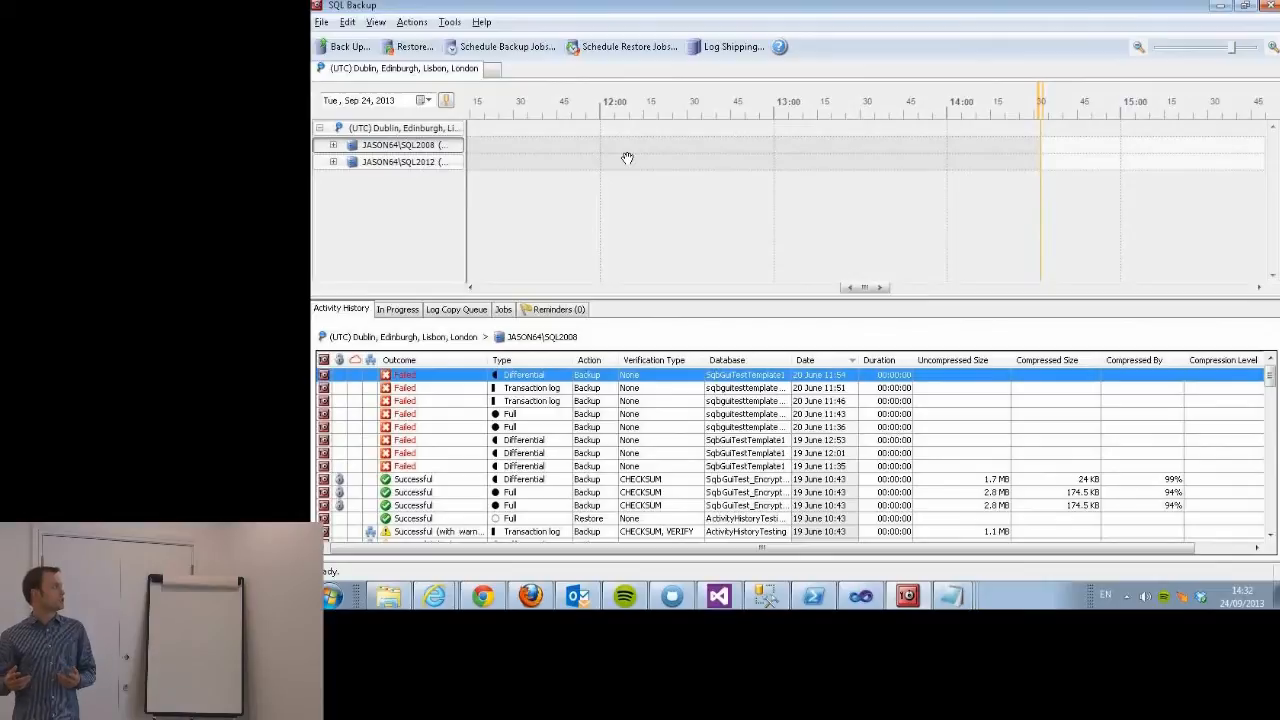
Step: Start a Back Up job on the SQL2012 server with a copy-only filegroups backup and continue to file settings
click(348, 47)
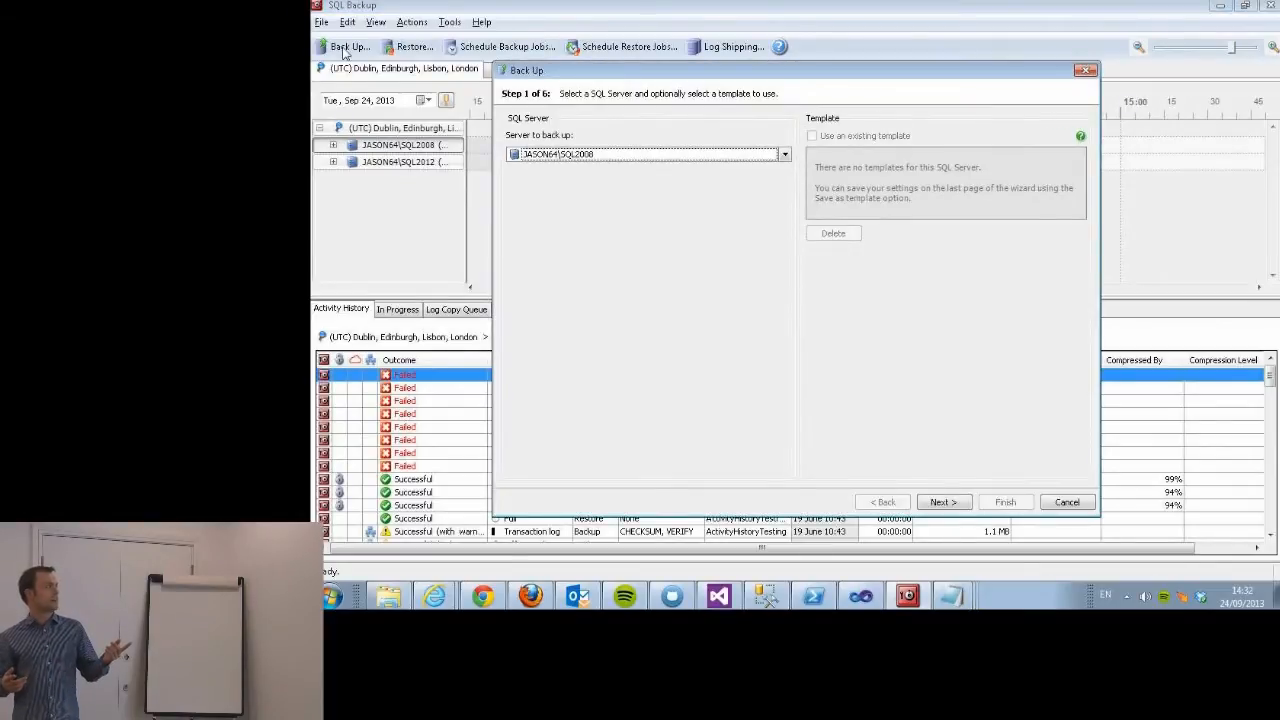
click(784, 154)
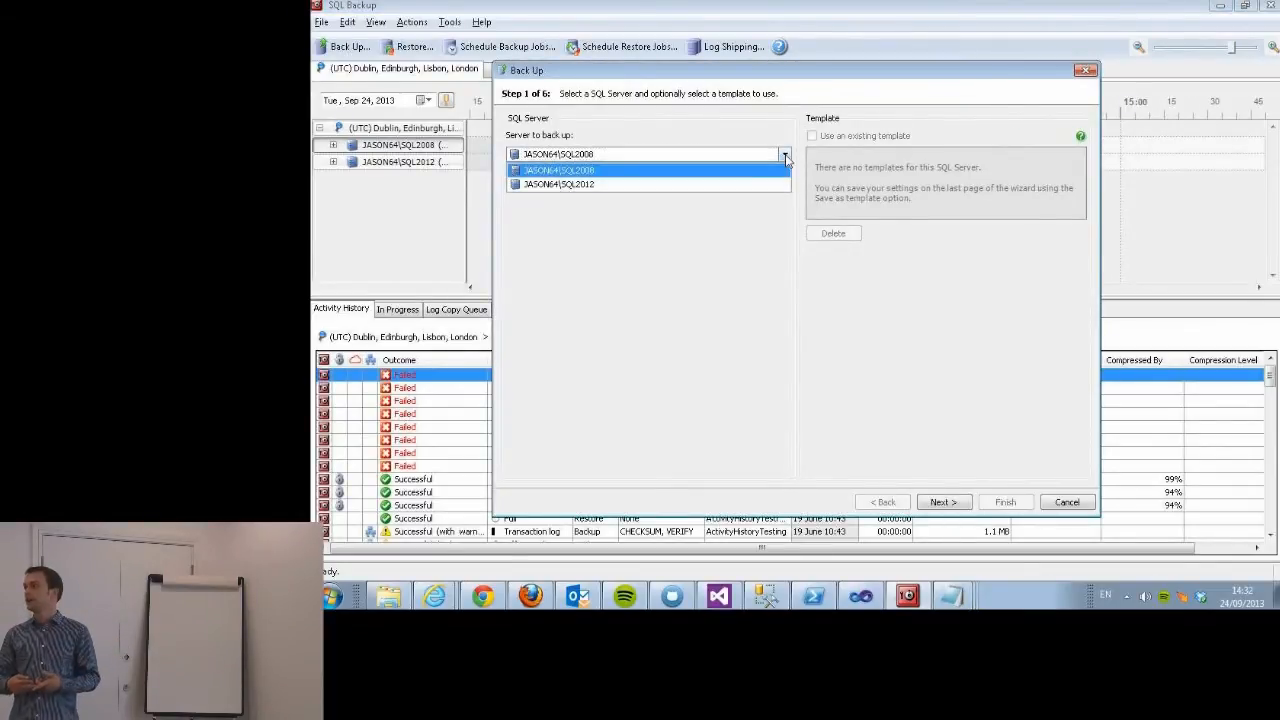
click(943, 502)
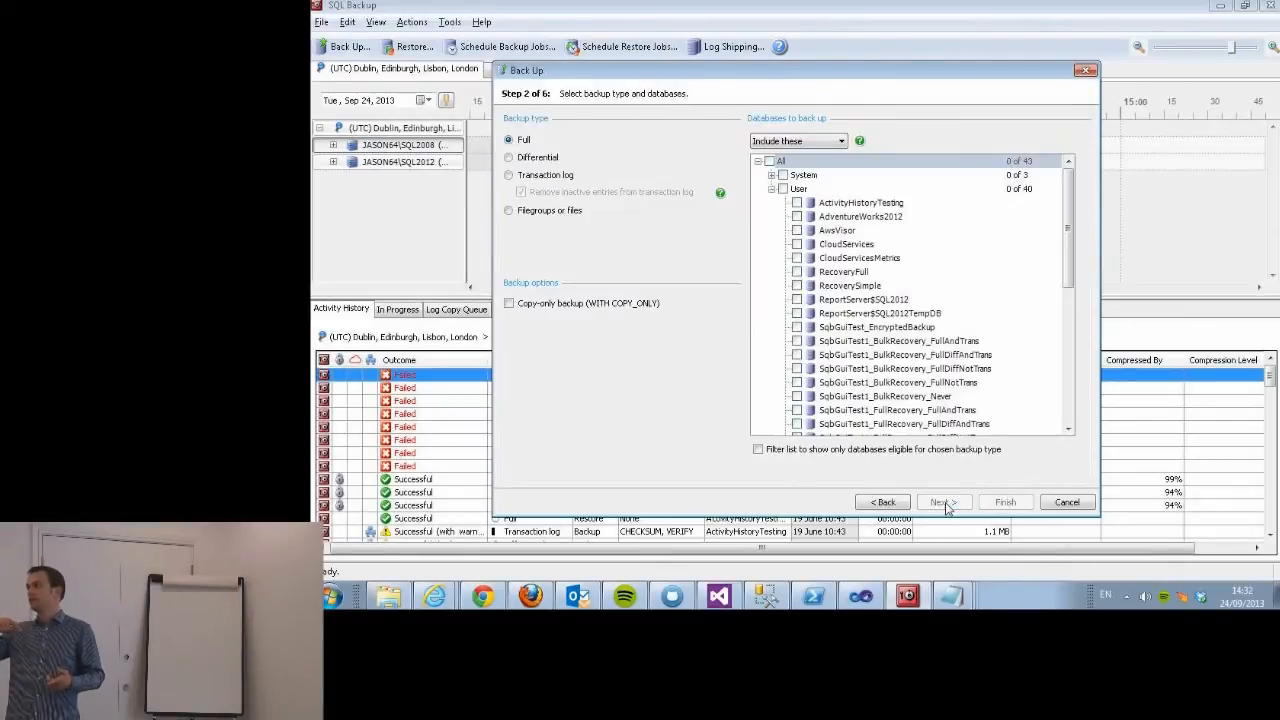
click(509, 210)
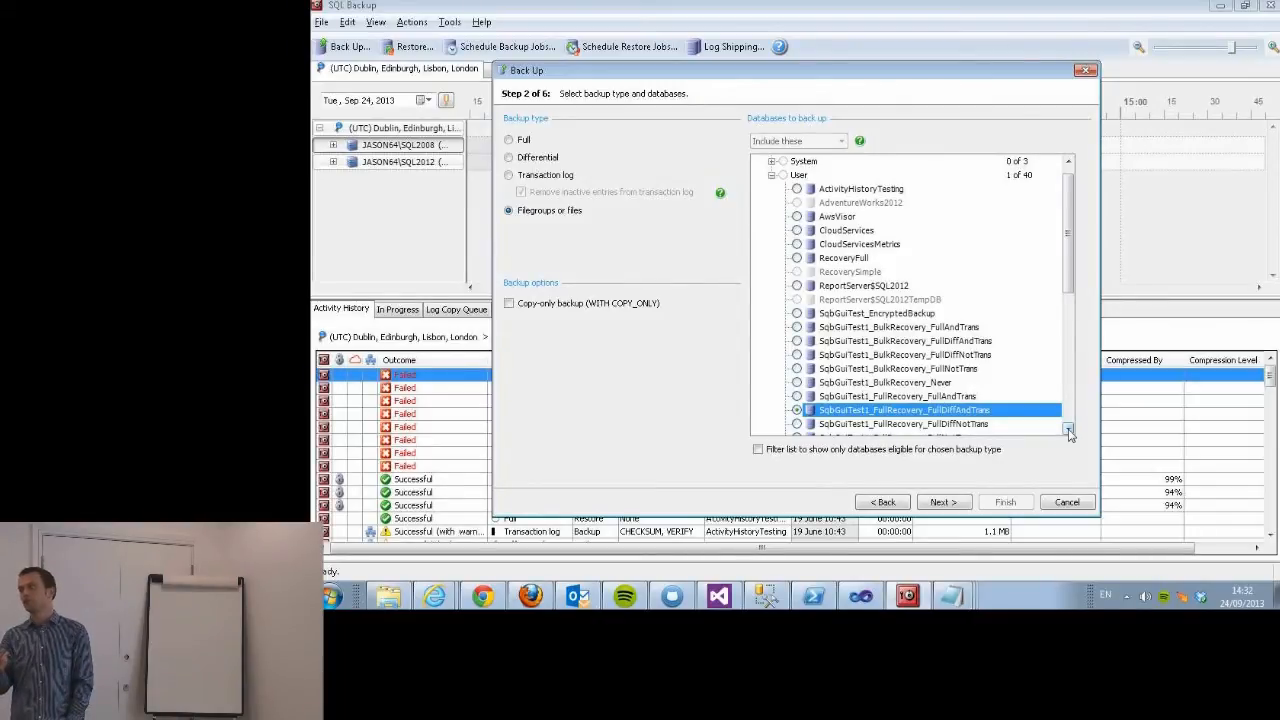
click(510, 303)
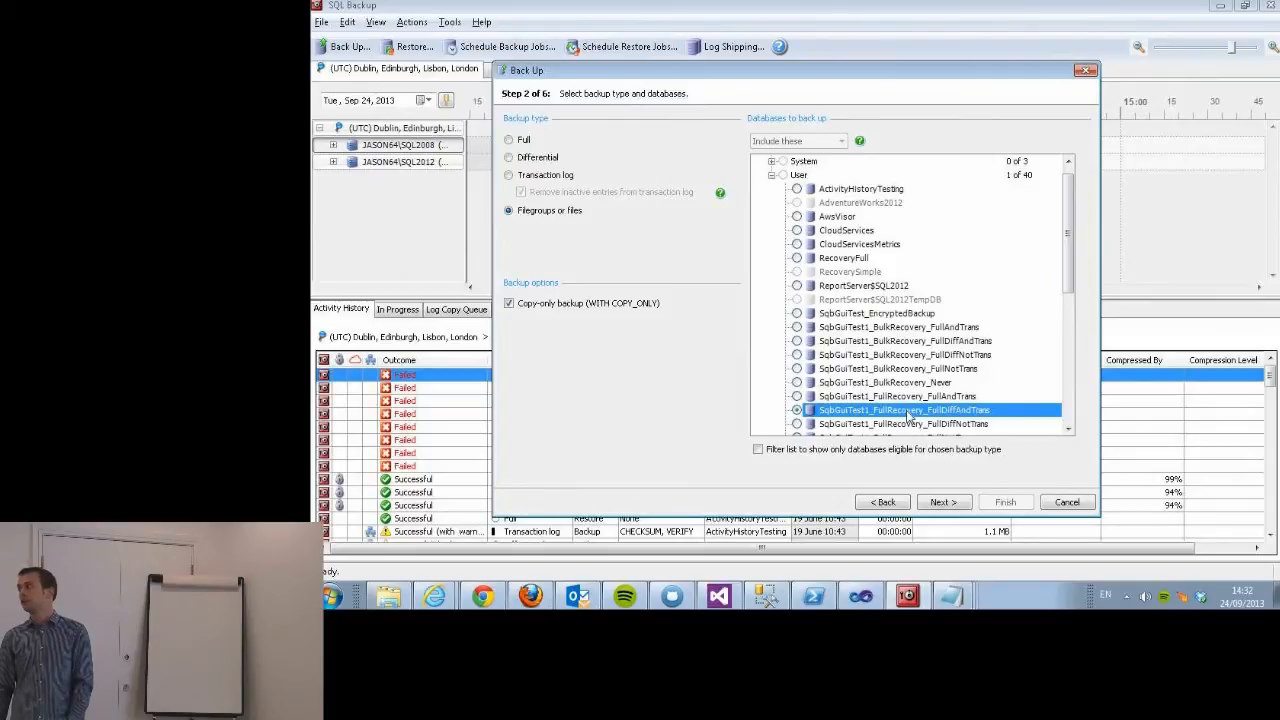
click(943, 502)
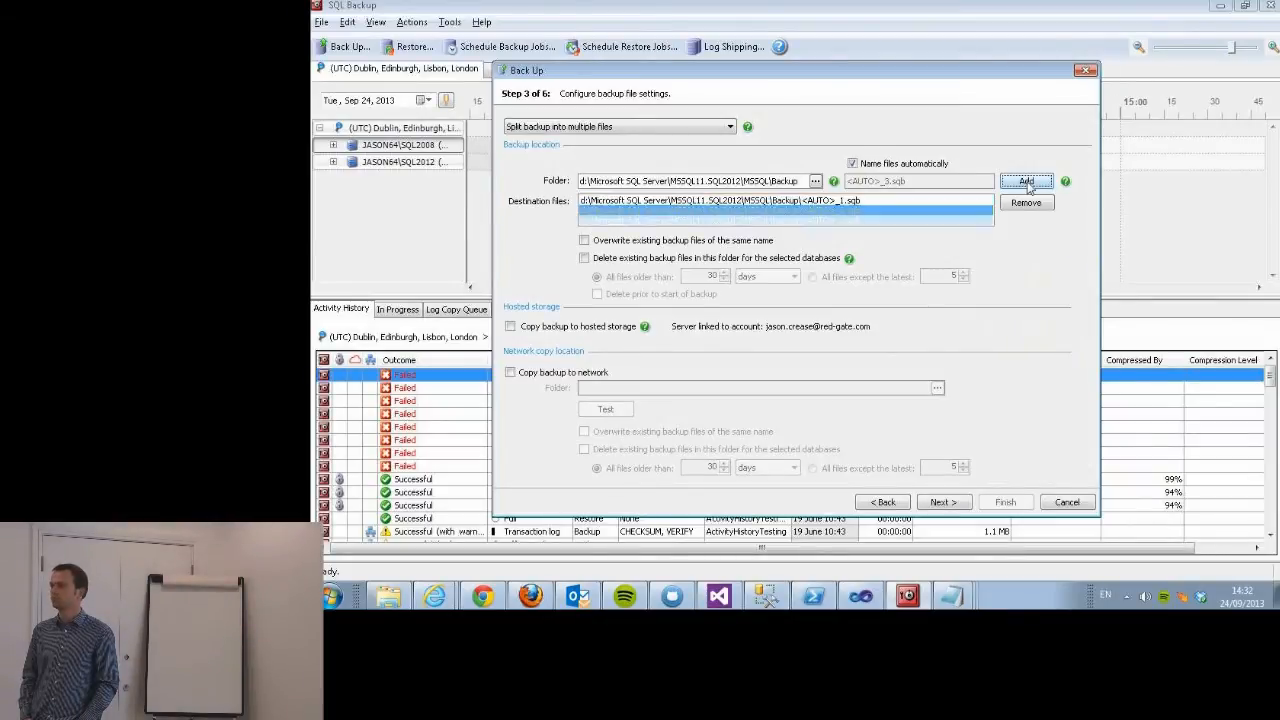
Step: Add a split backup file with folders 'PathBackup!' and 'PathCopy1', then continue to compression settings
click(1026, 181)
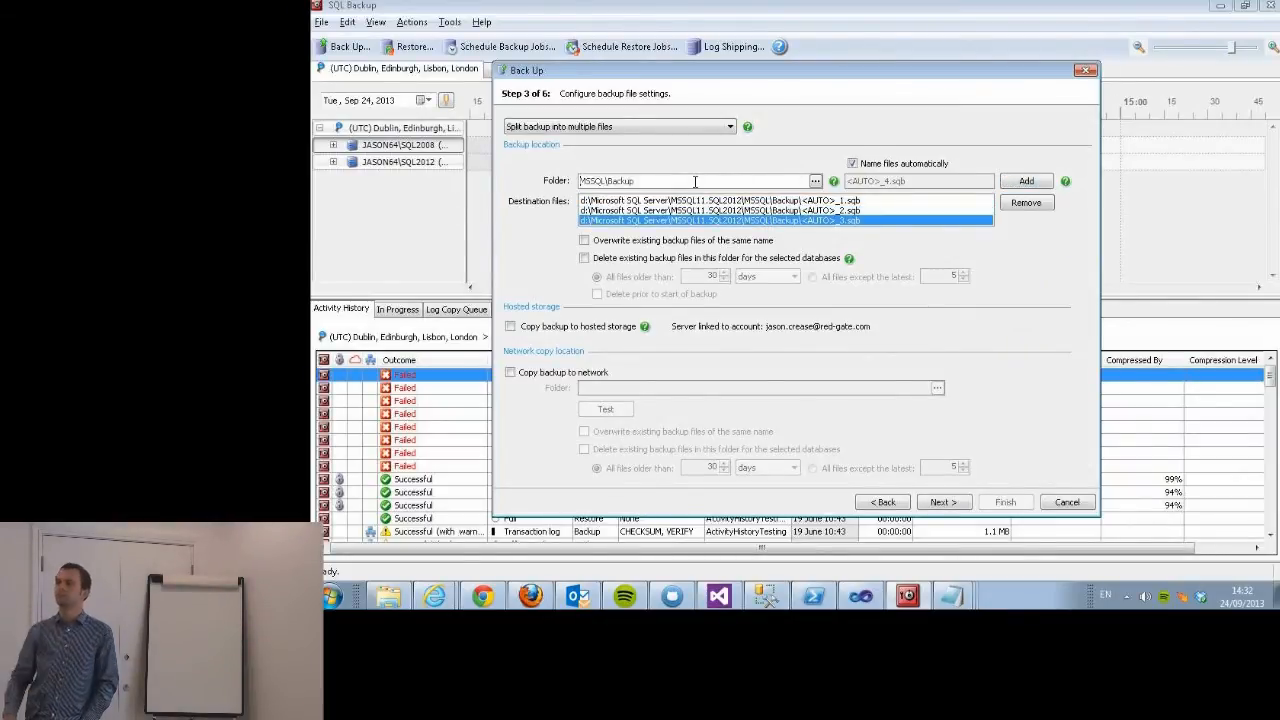
text(PathBackup!)
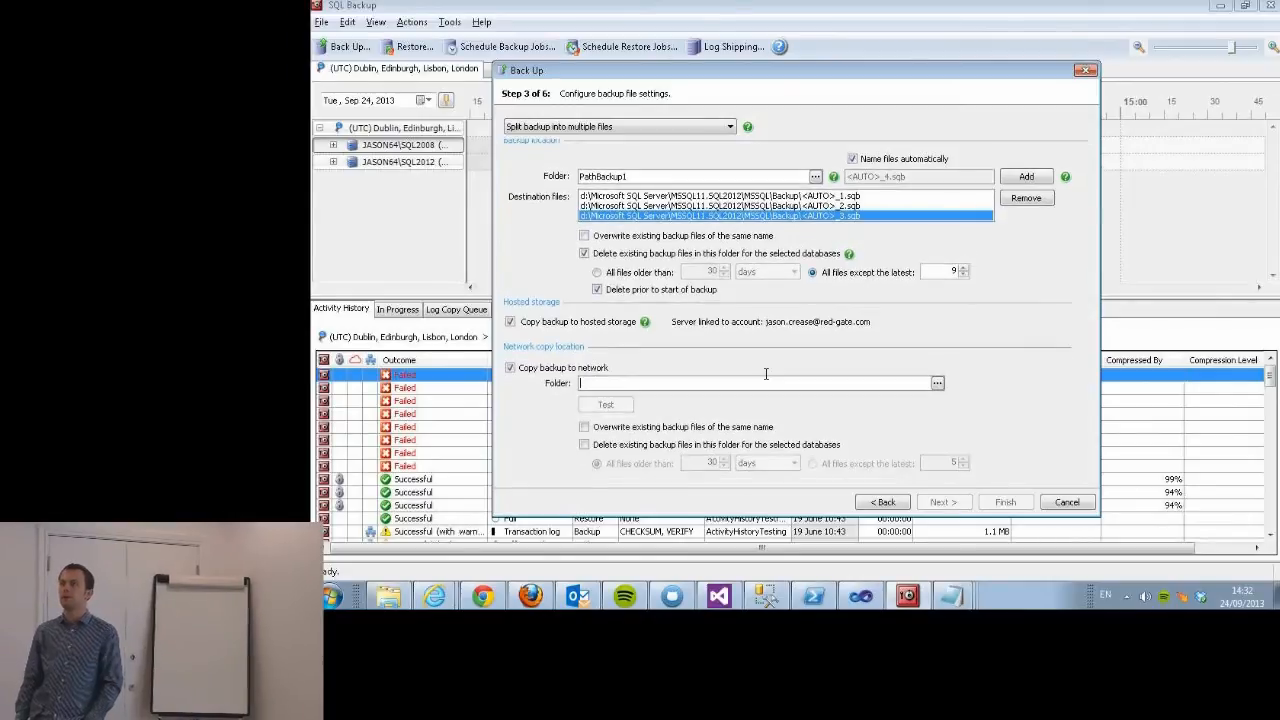
text(PathCopy1)
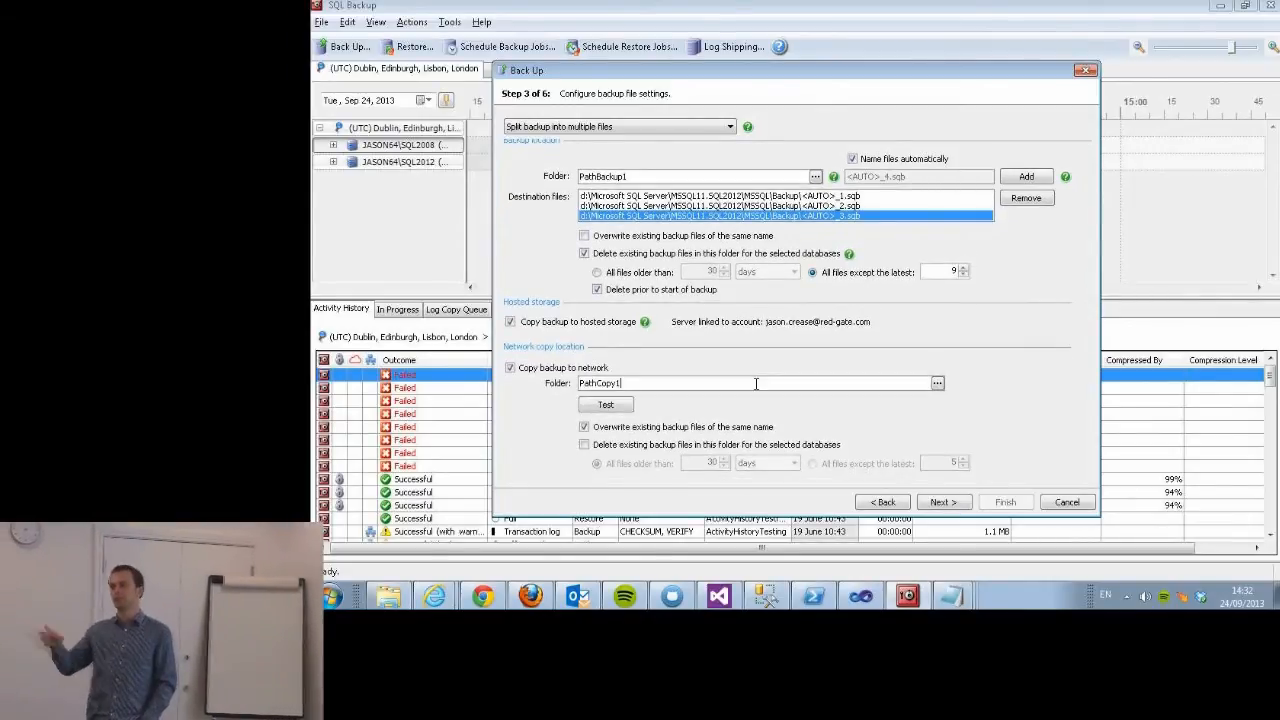
click(943, 502)
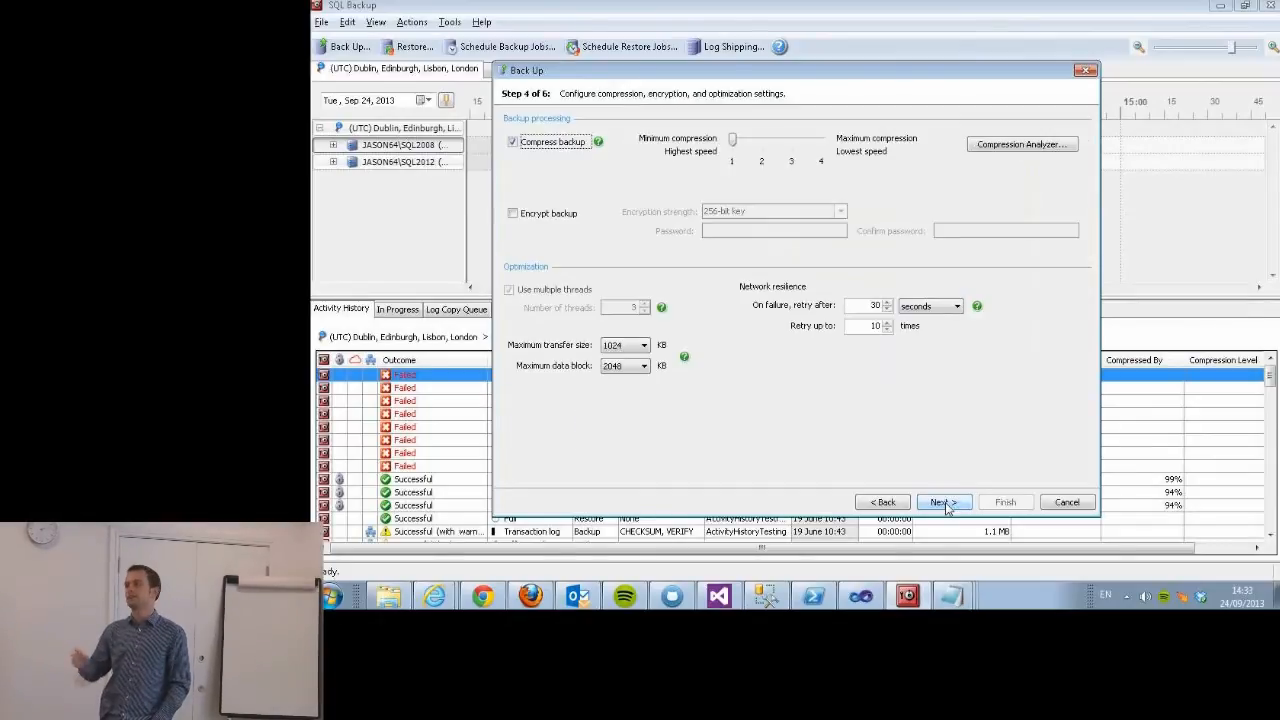
Step: Disable compression, set the retry count and a smaller maximum data block, then continue to backup checks
click(513, 141)
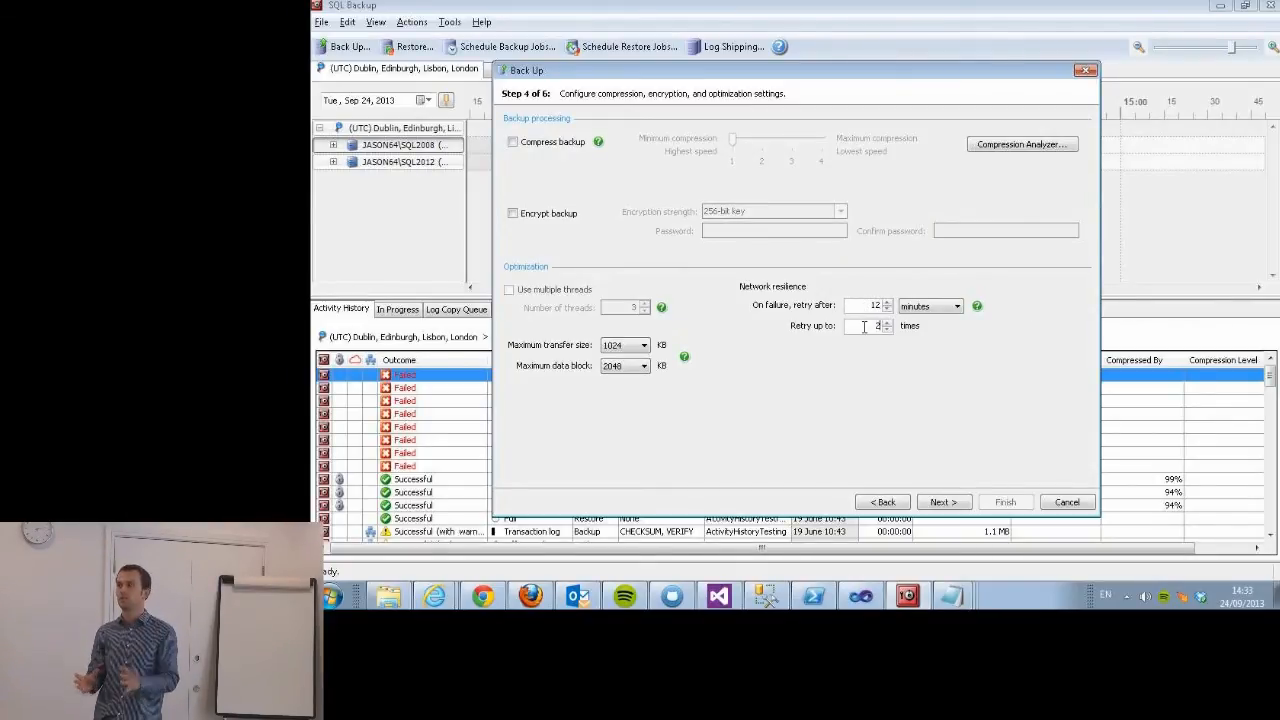
click(641, 365)
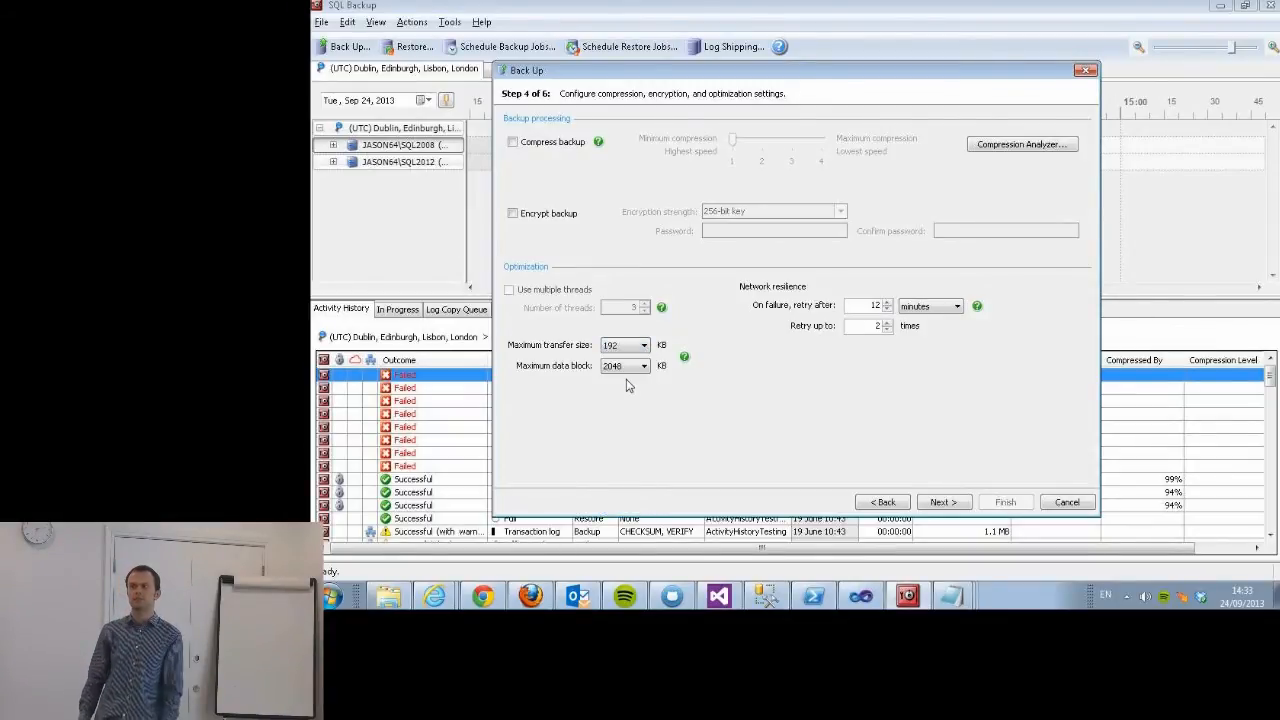
click(644, 365)
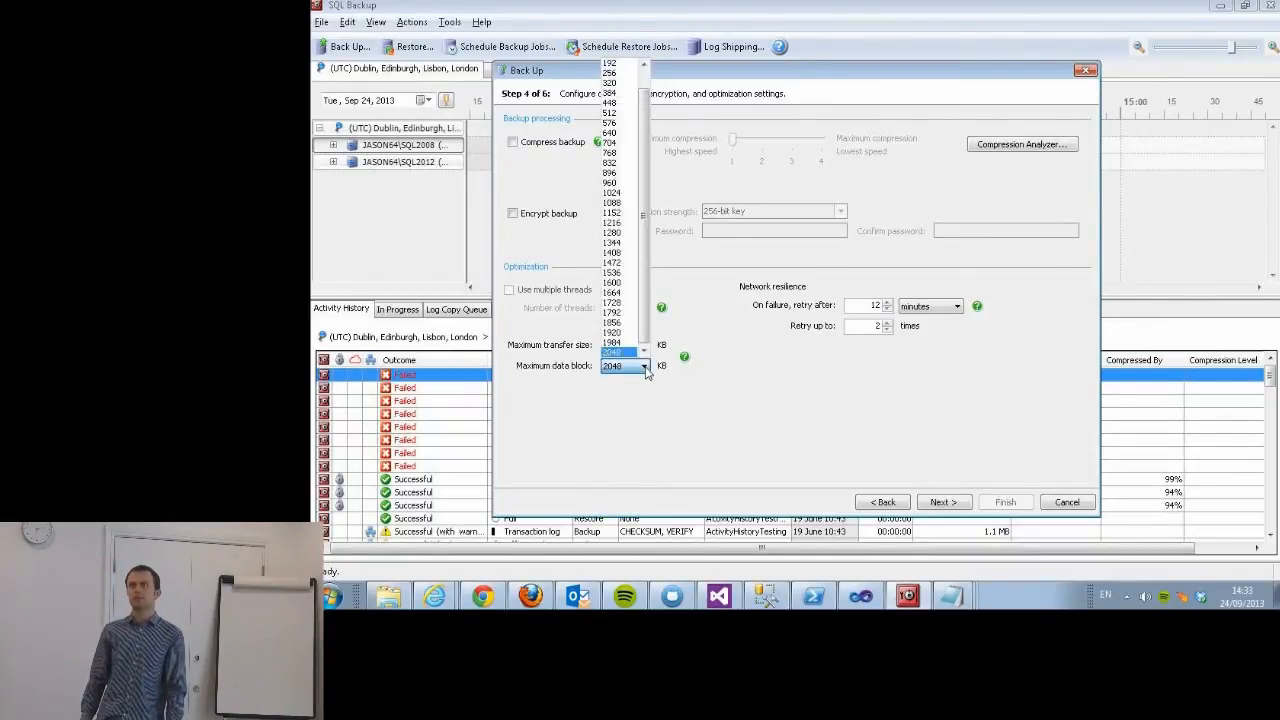
click(943, 501)
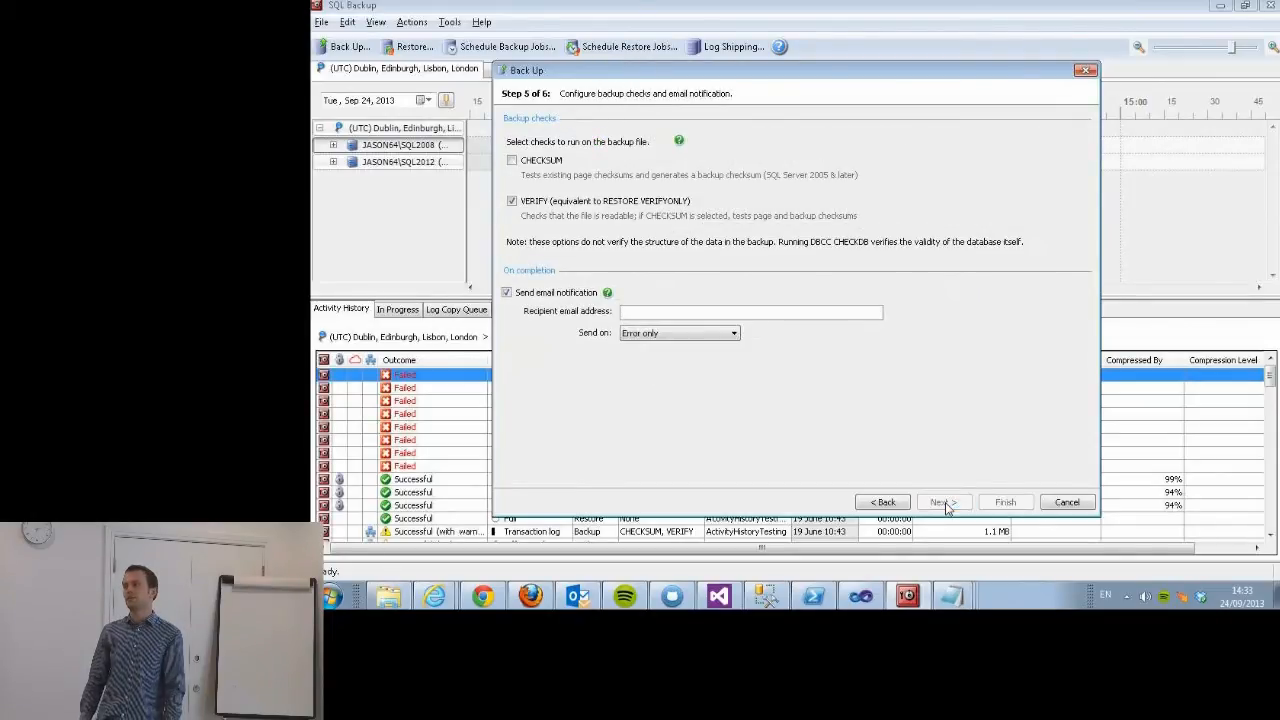
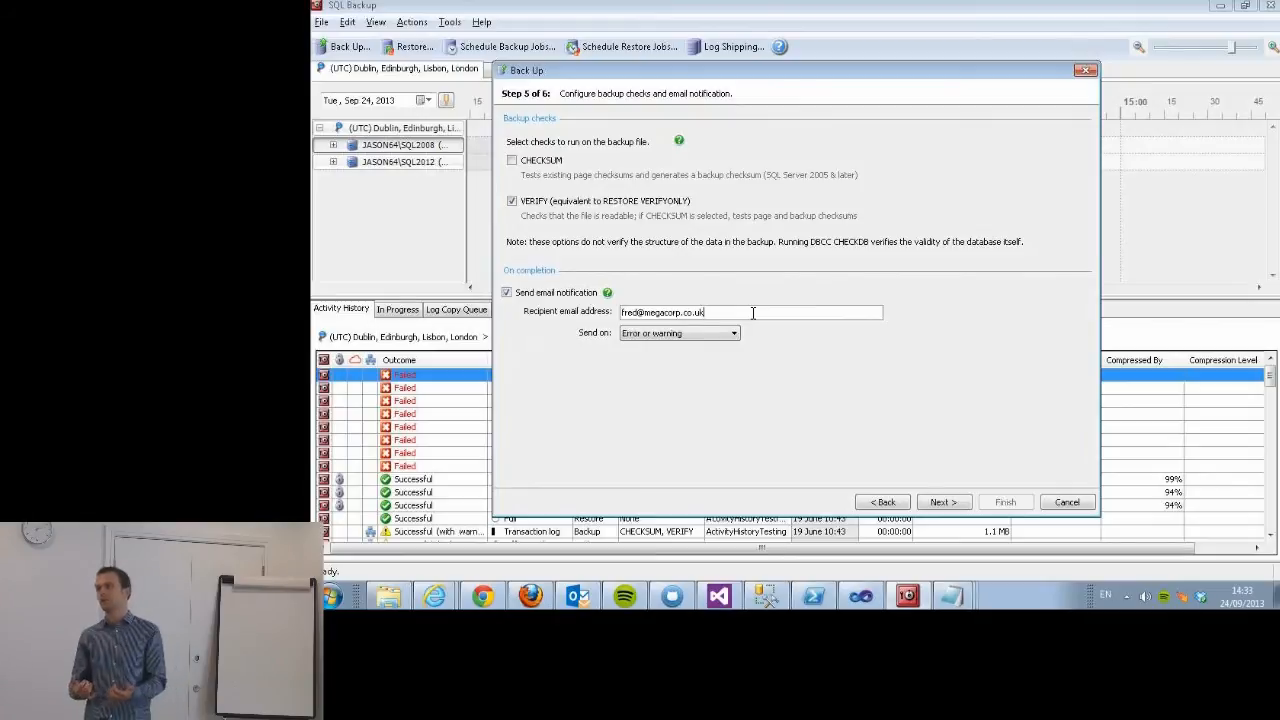
click(943, 501)
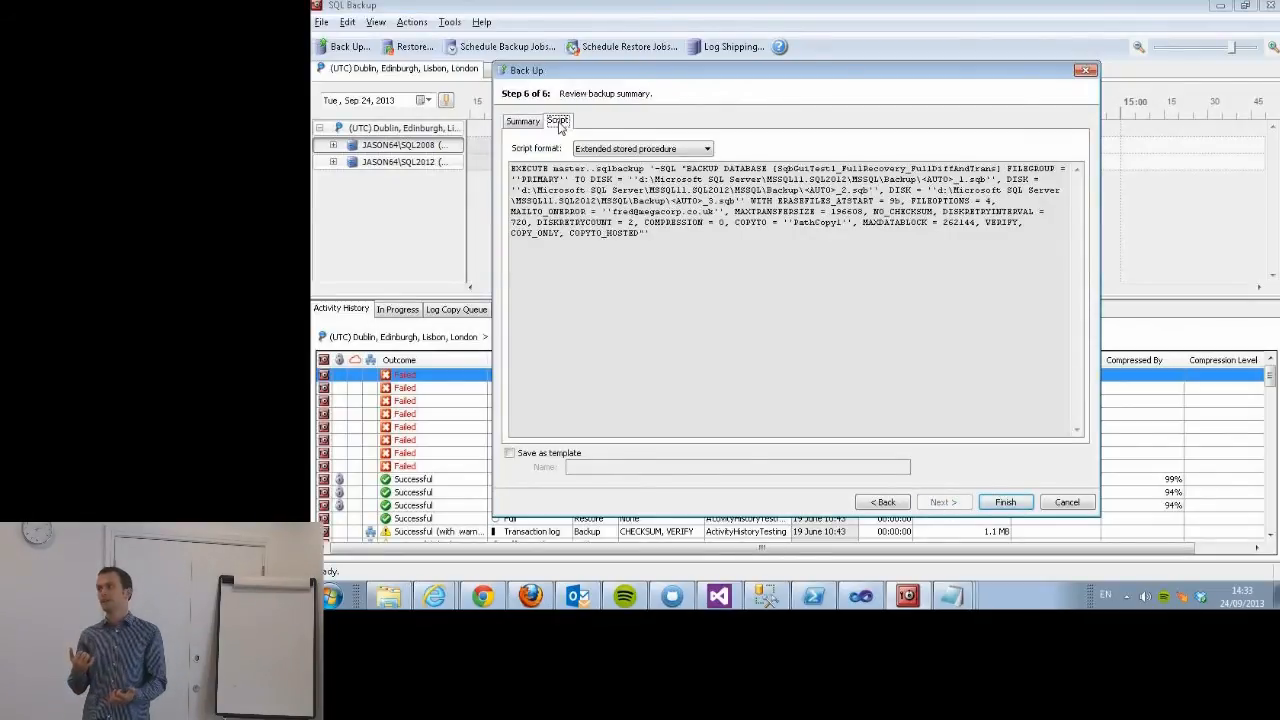
click(1005, 501)
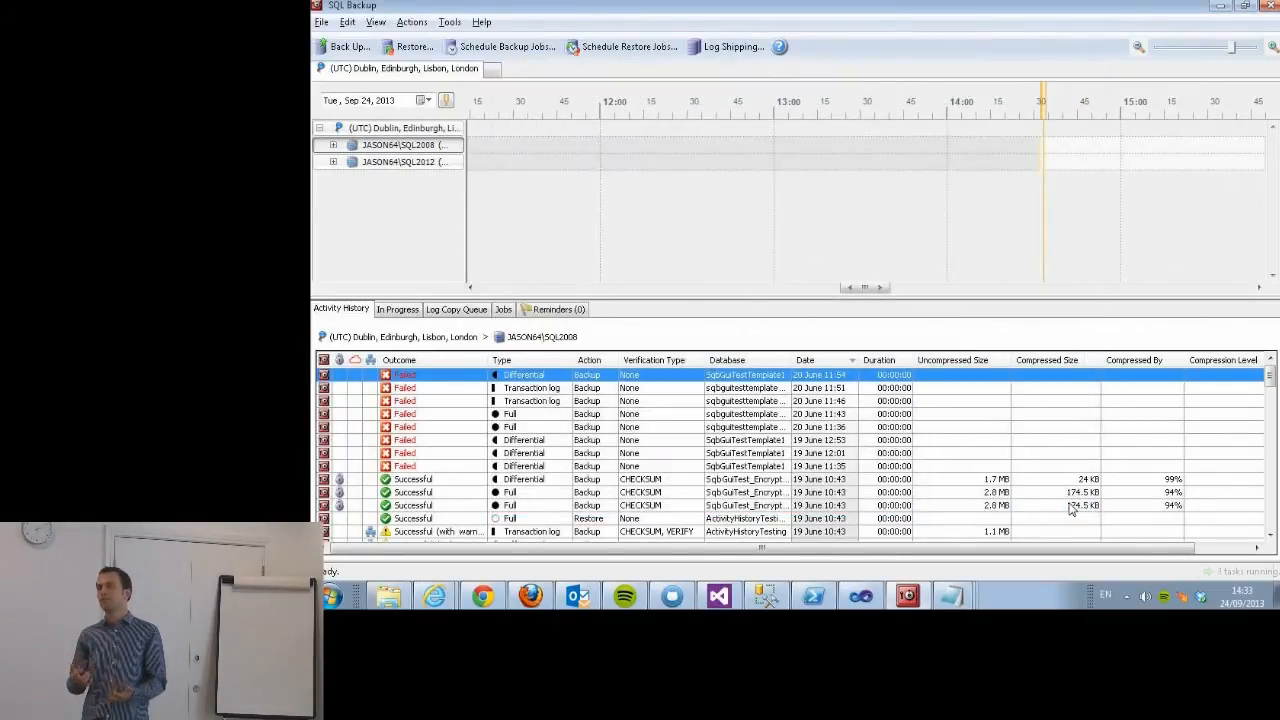
click(345, 46)
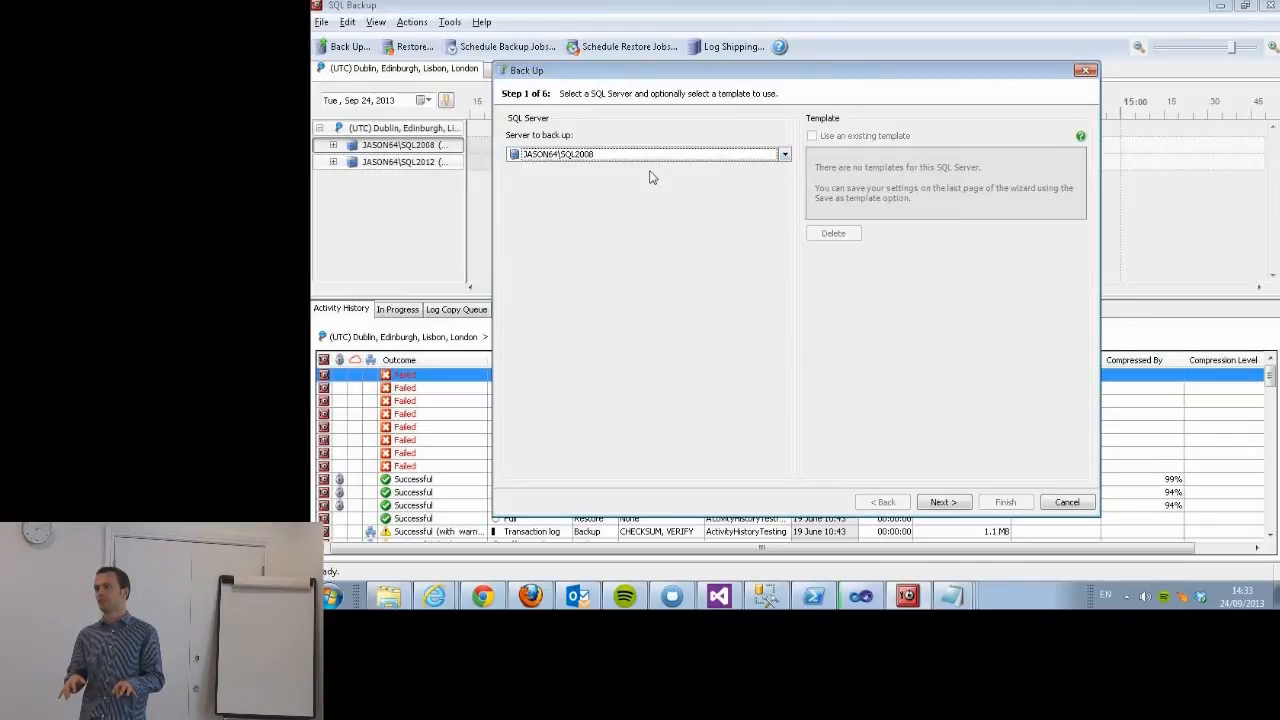
Step: Keep JASON64\SQL2008 selected and advance to backup type and database selection
click(943, 501)
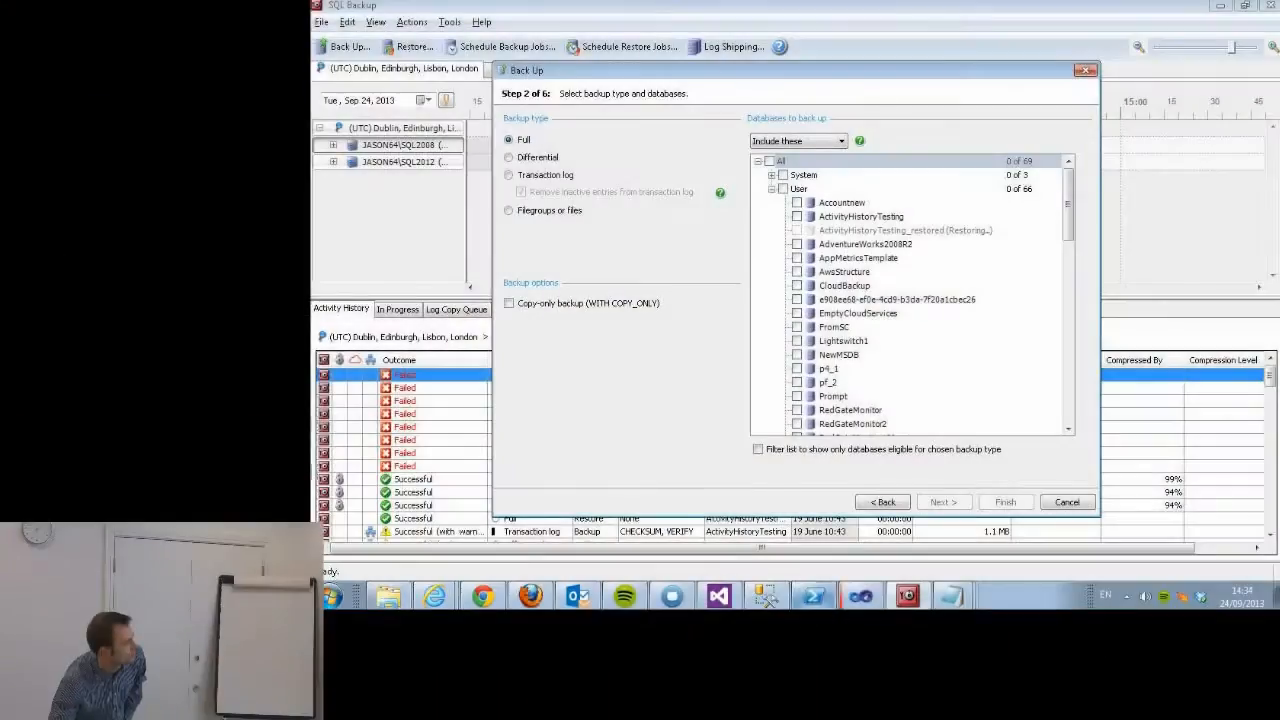